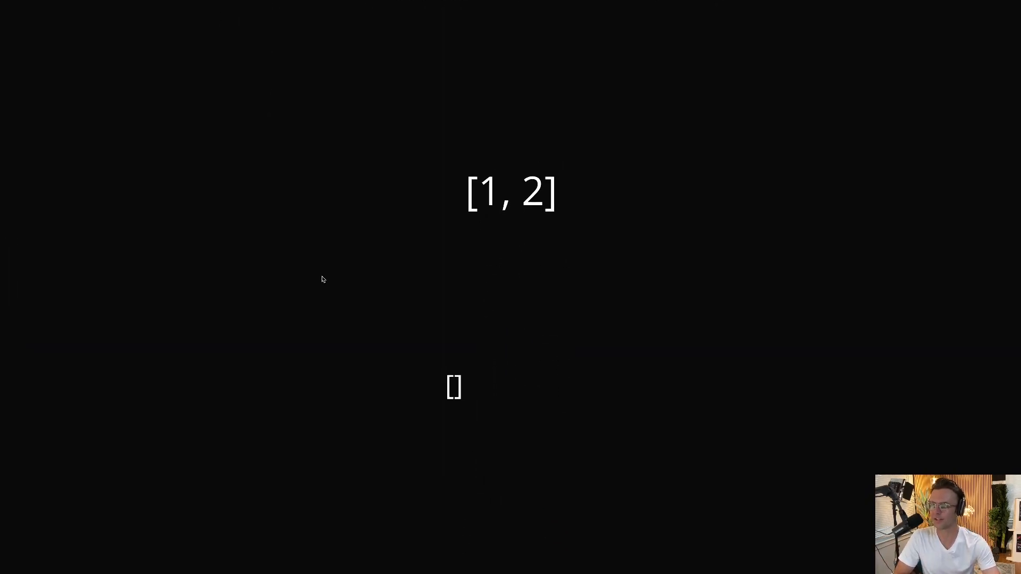
Fill the empty brackets text box with [[1,2],[2,1]] beneath the [1, 2] input.
left_click(512, 192)
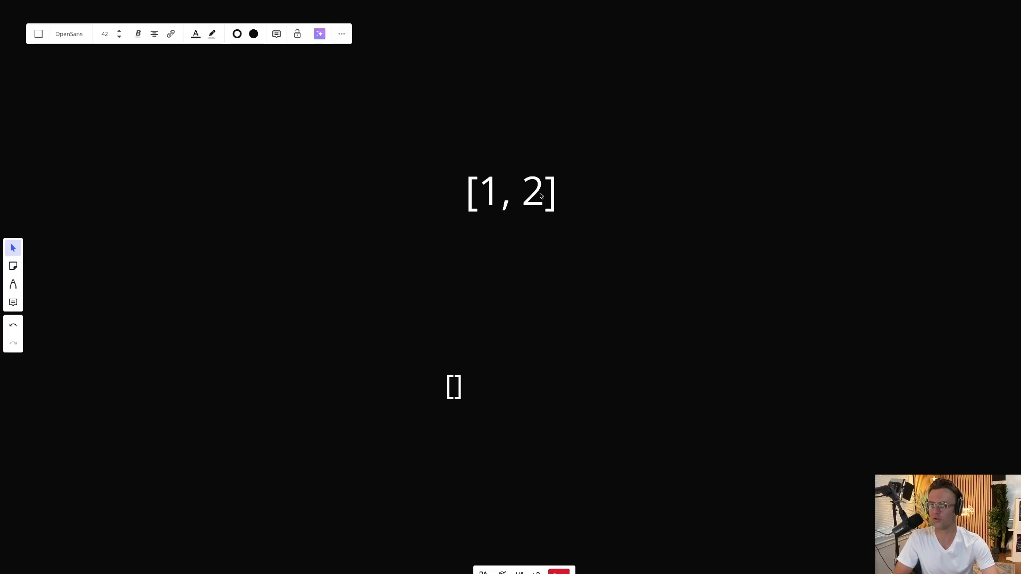
mouse_move(473, 256)
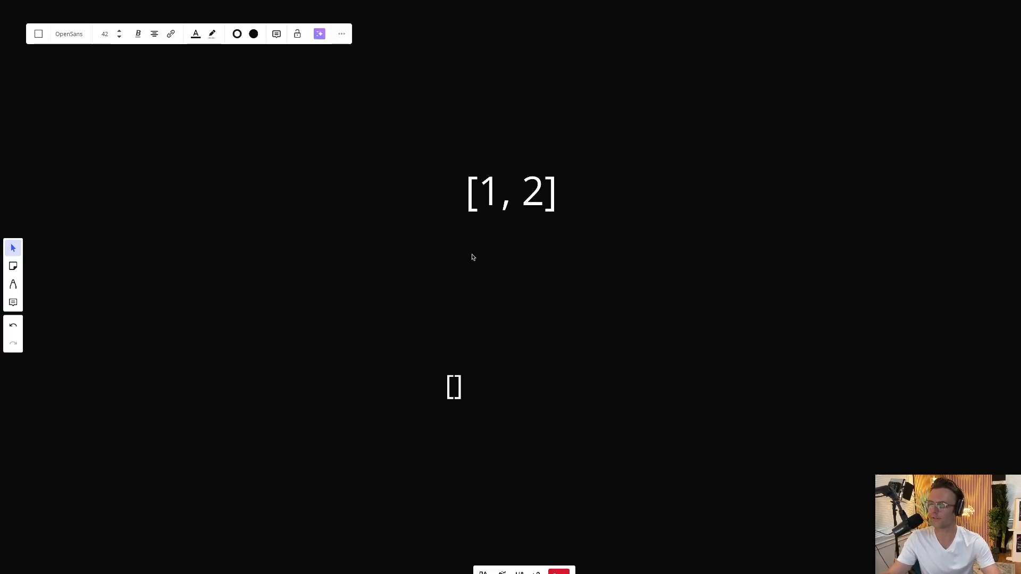
mouse_move(423, 293)
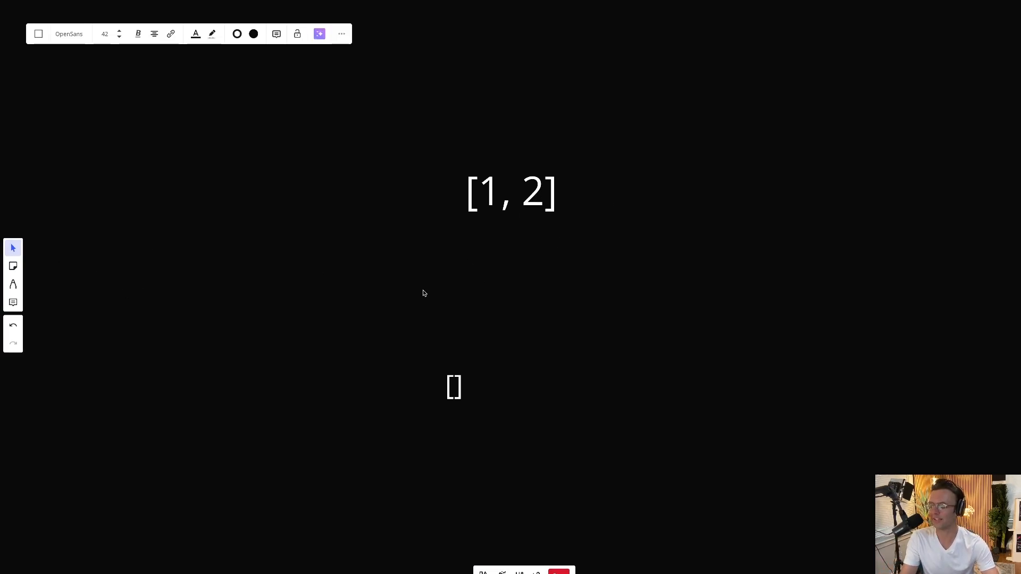
mouse_move(424, 314)
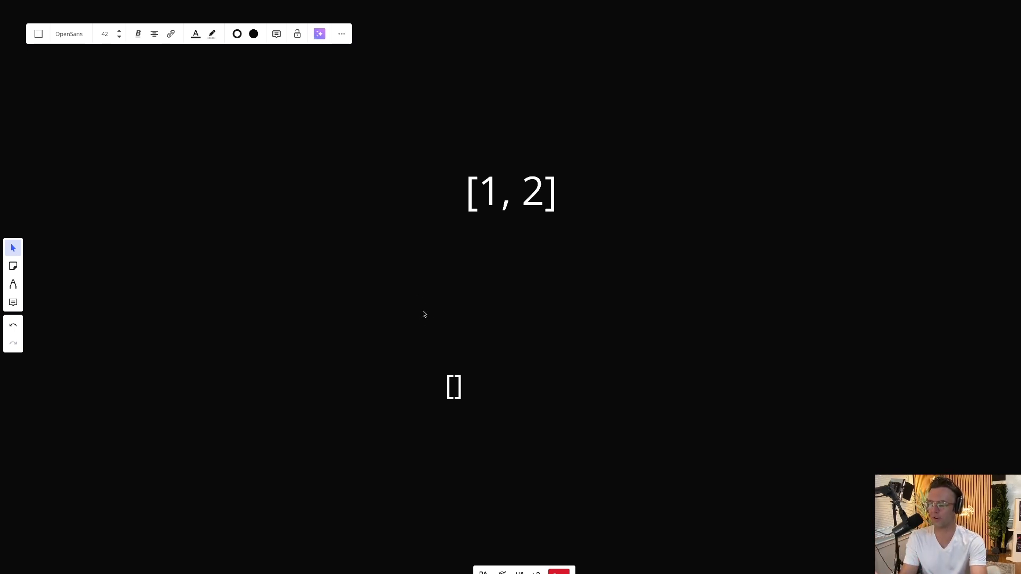
mouse_move(467, 358)
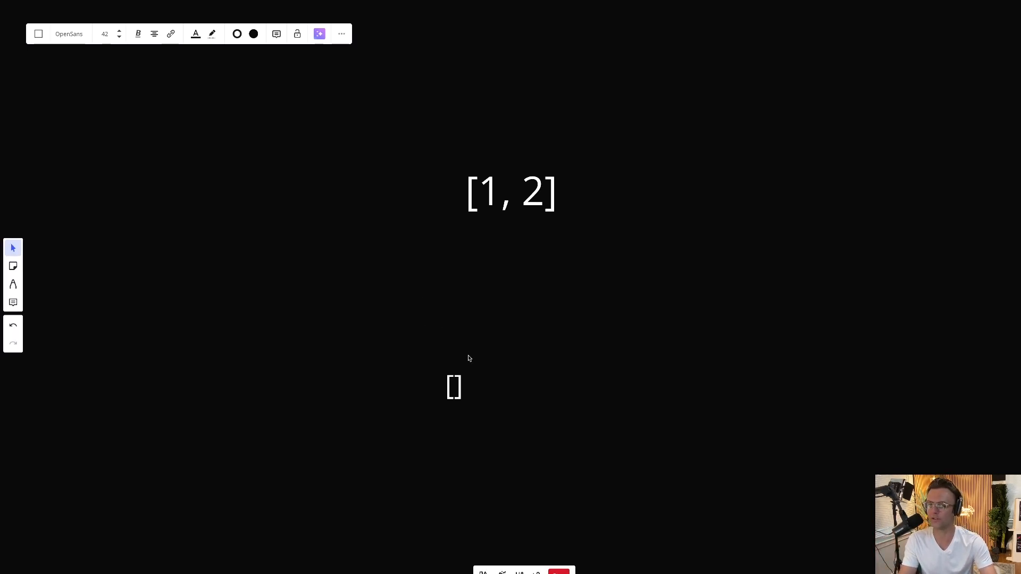
left_click(454, 386)
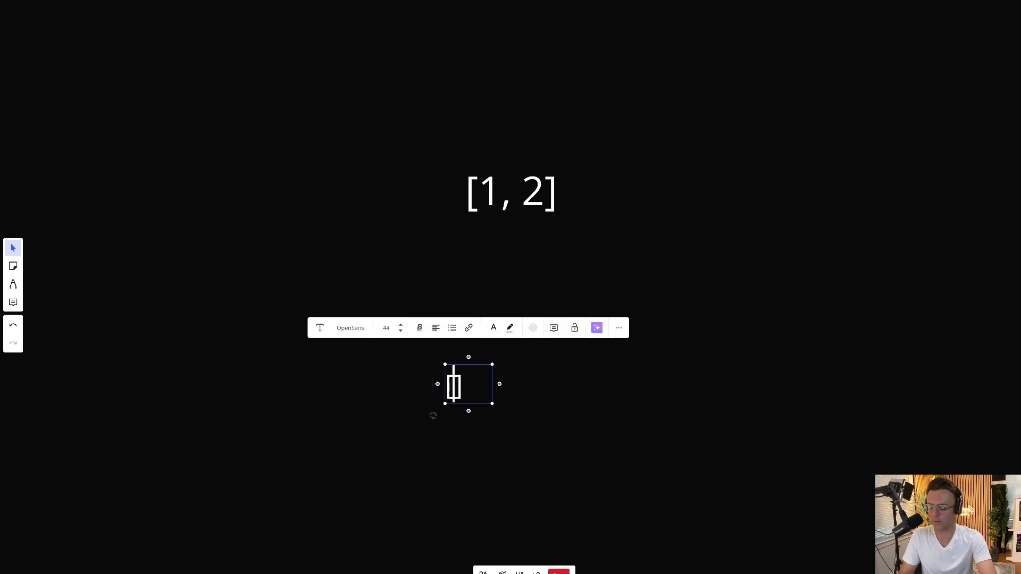
type("[")
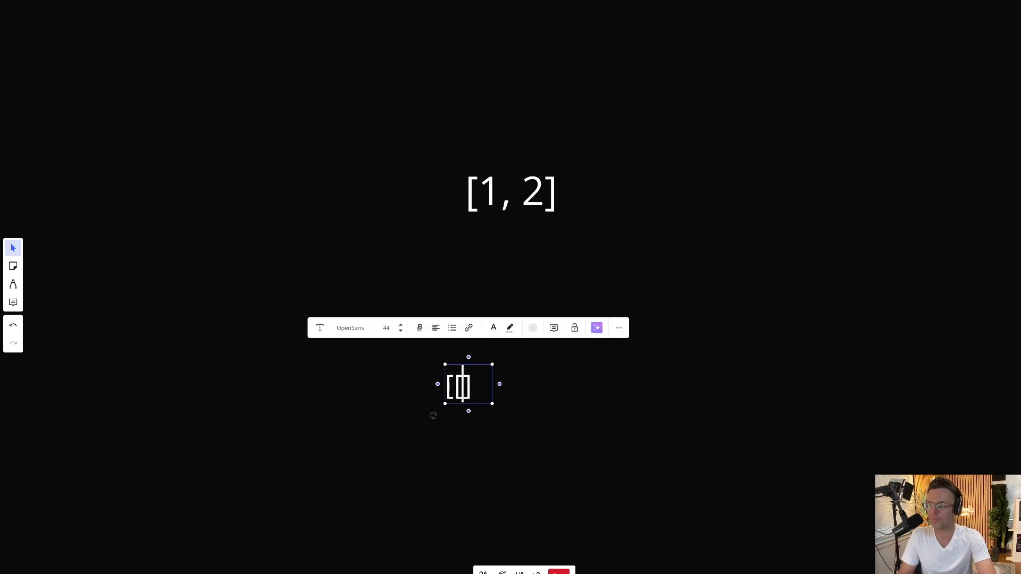
type("1,")
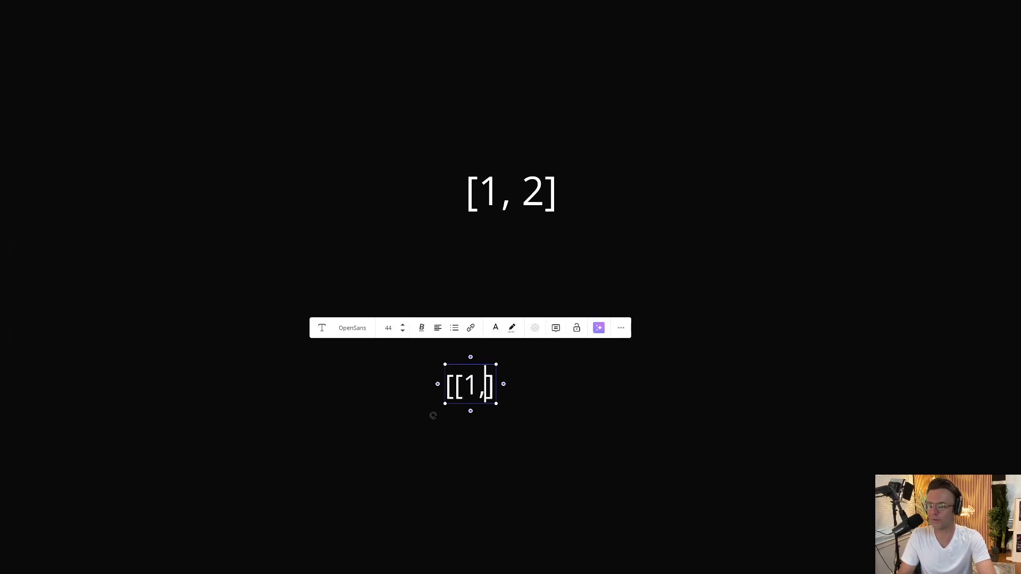
type("2]]")
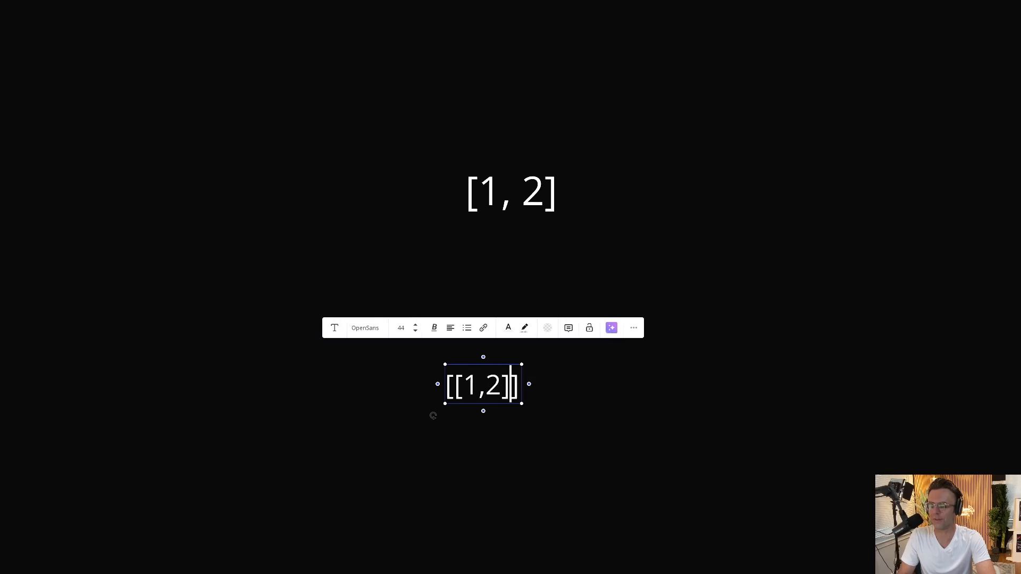
type(",[]")
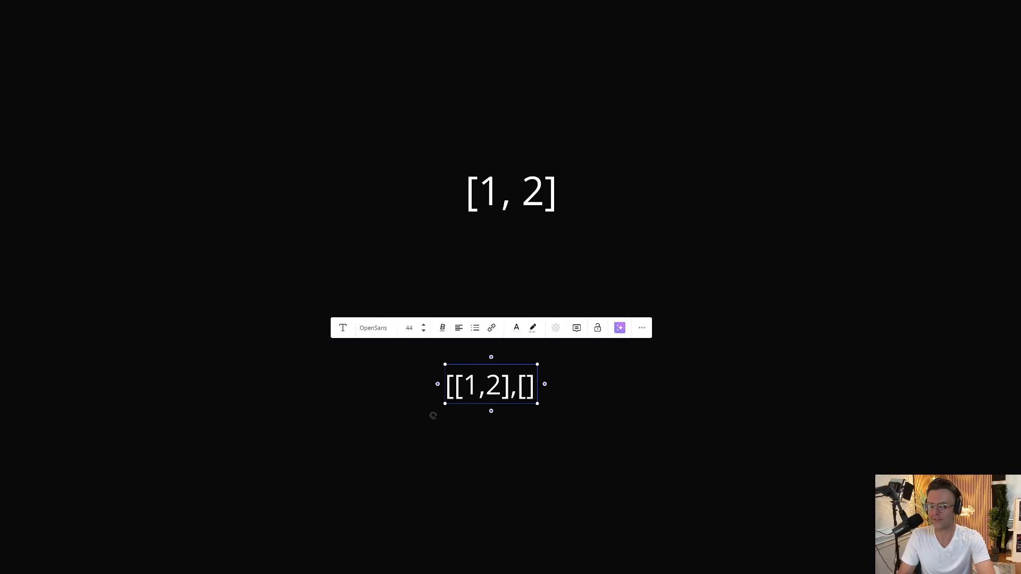
type("2,1")
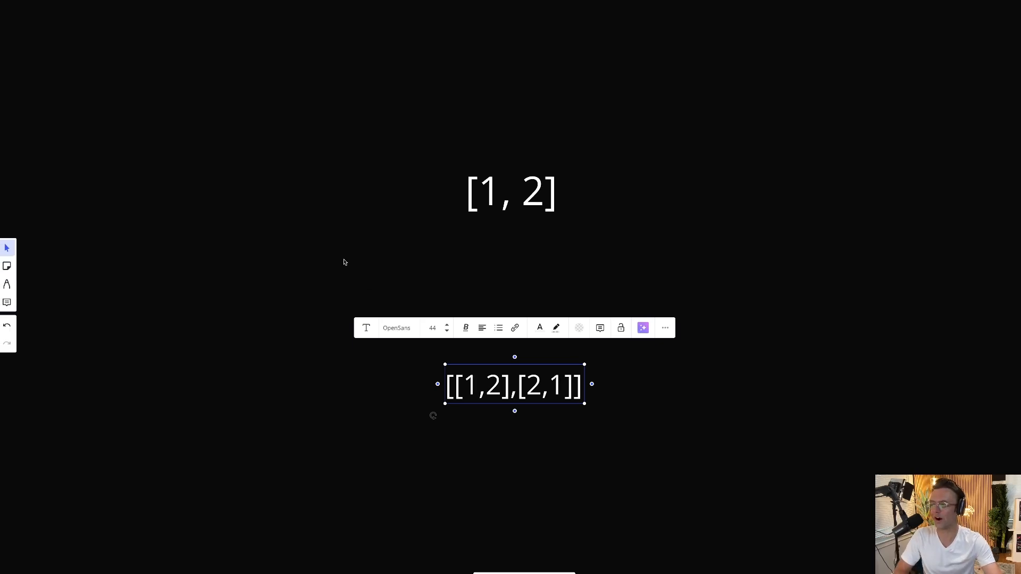
left_click(273, 225)
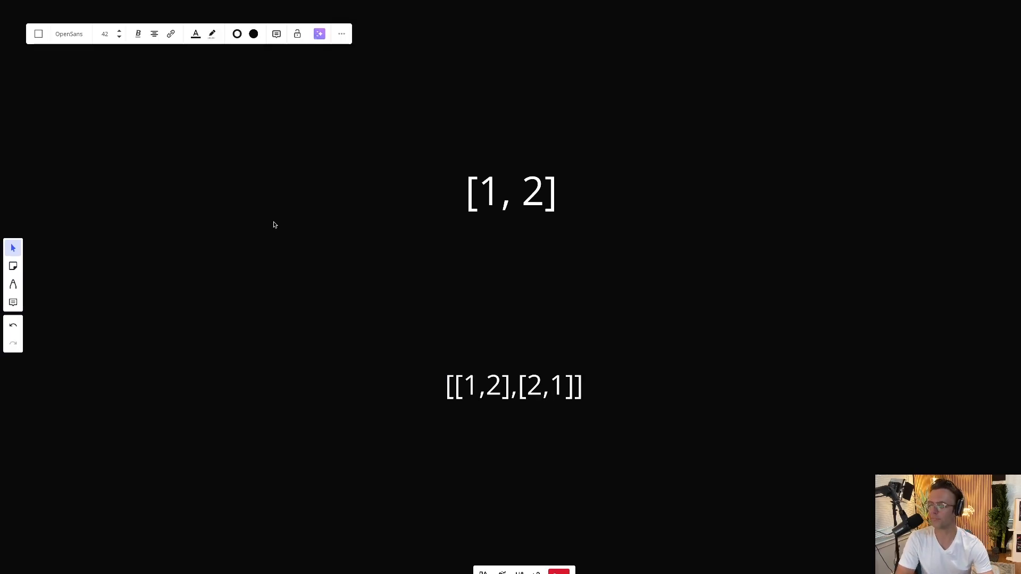
mouse_move(398, 300)
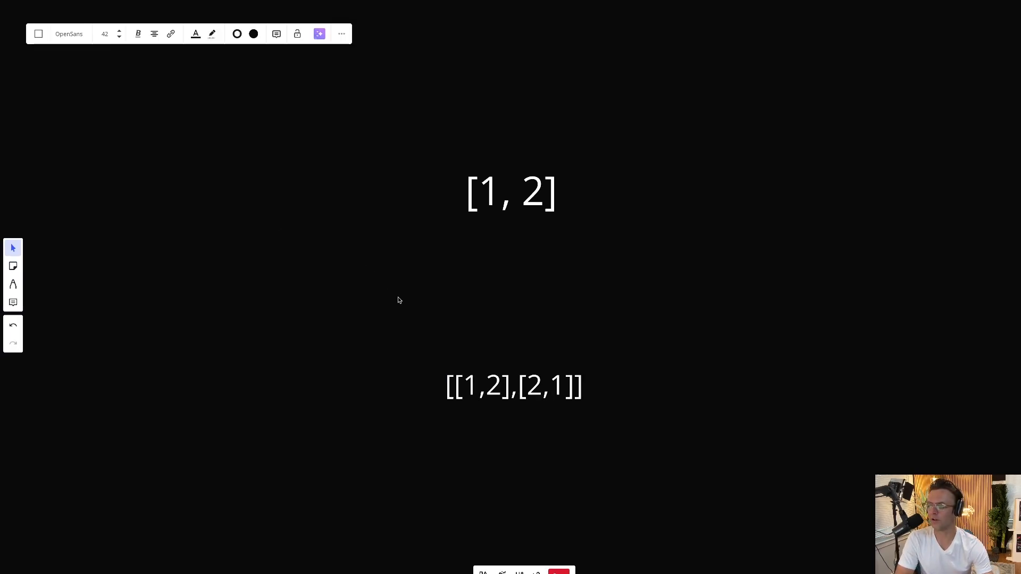
mouse_move(591, 340)
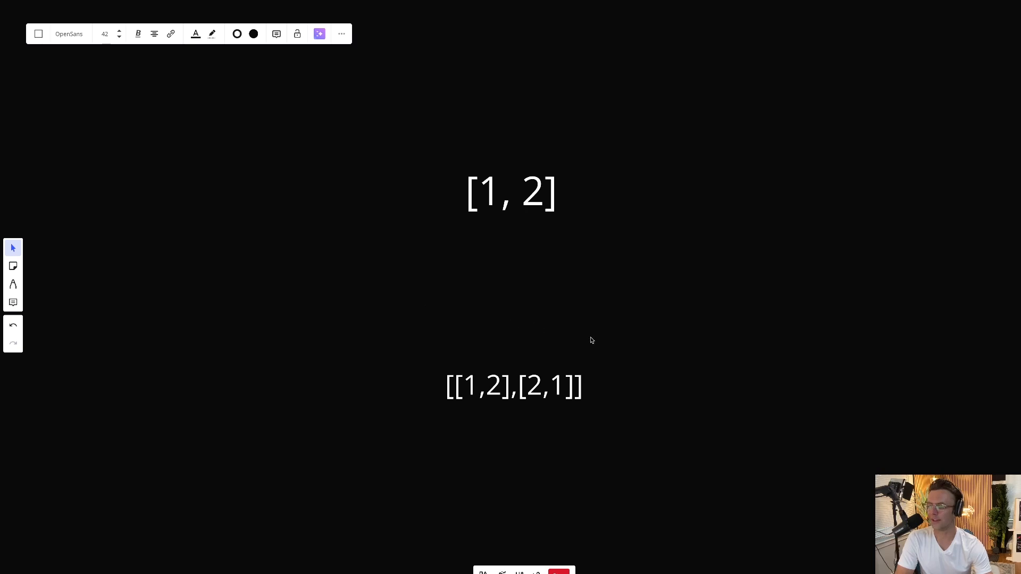
mouse_move(565, 438)
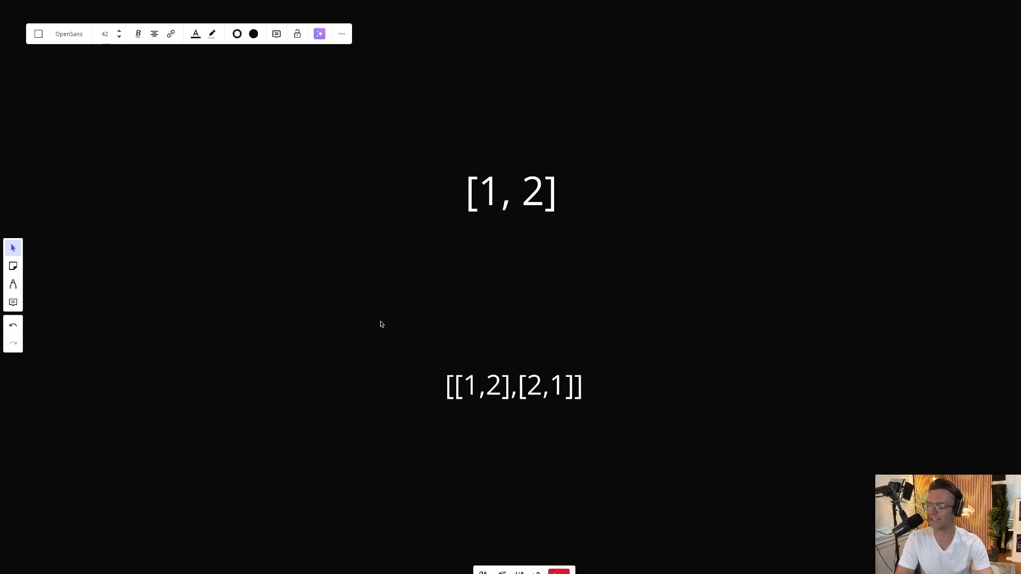
mouse_move(342, 360)
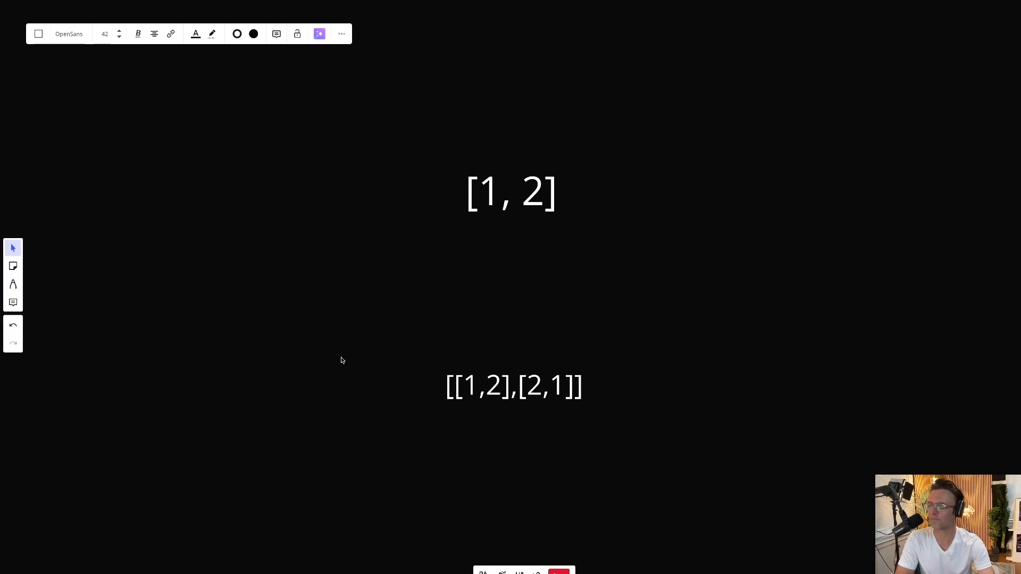
mouse_move(281, 328)
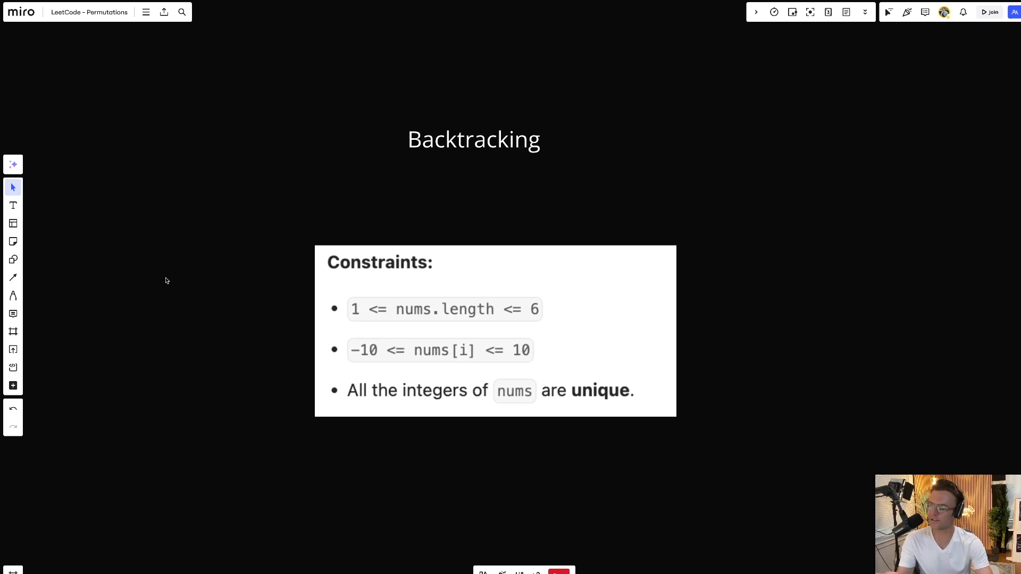
mouse_move(173, 287)
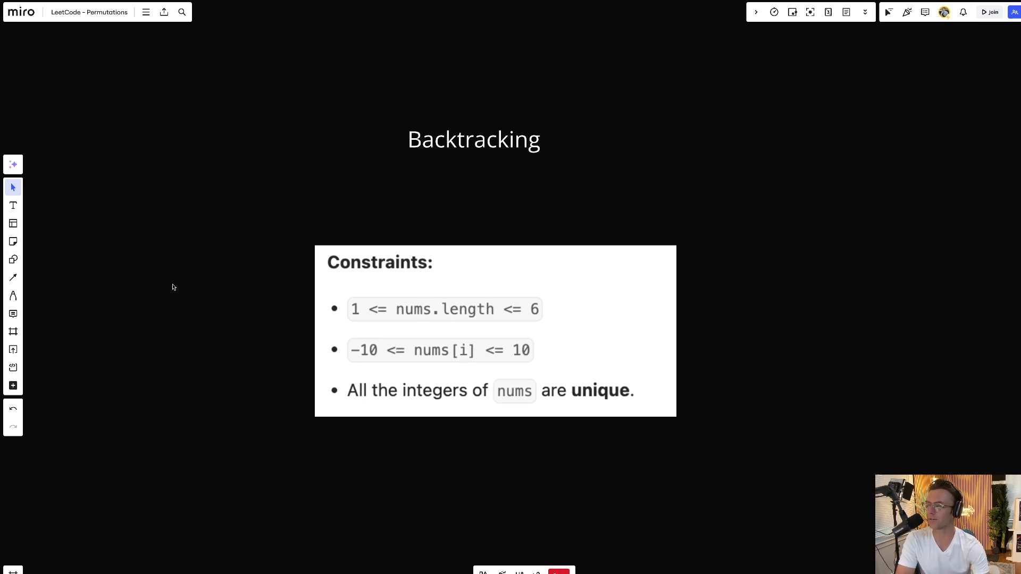
mouse_move(212, 317)
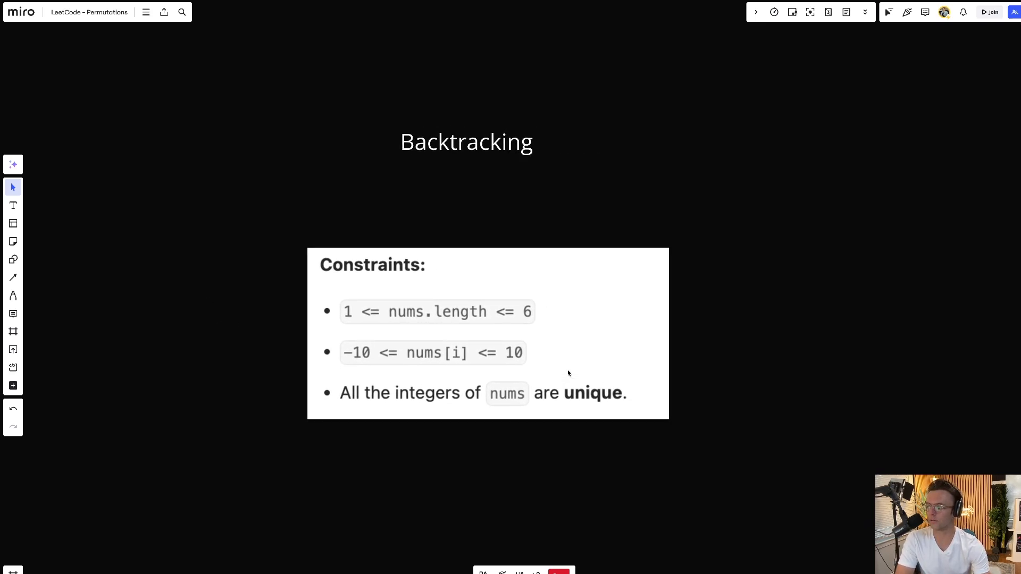
mouse_move(556, 322)
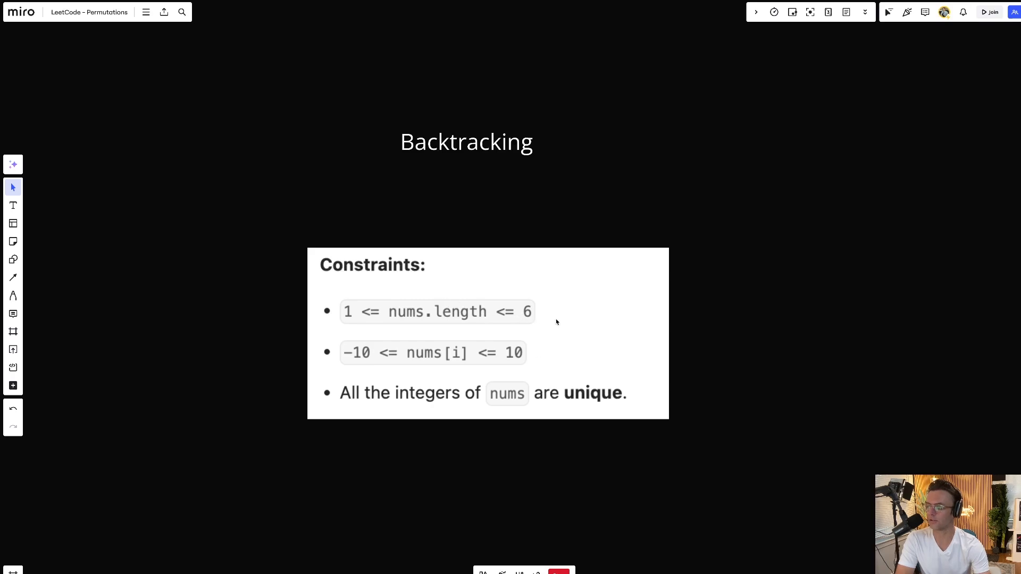
mouse_move(696, 348)
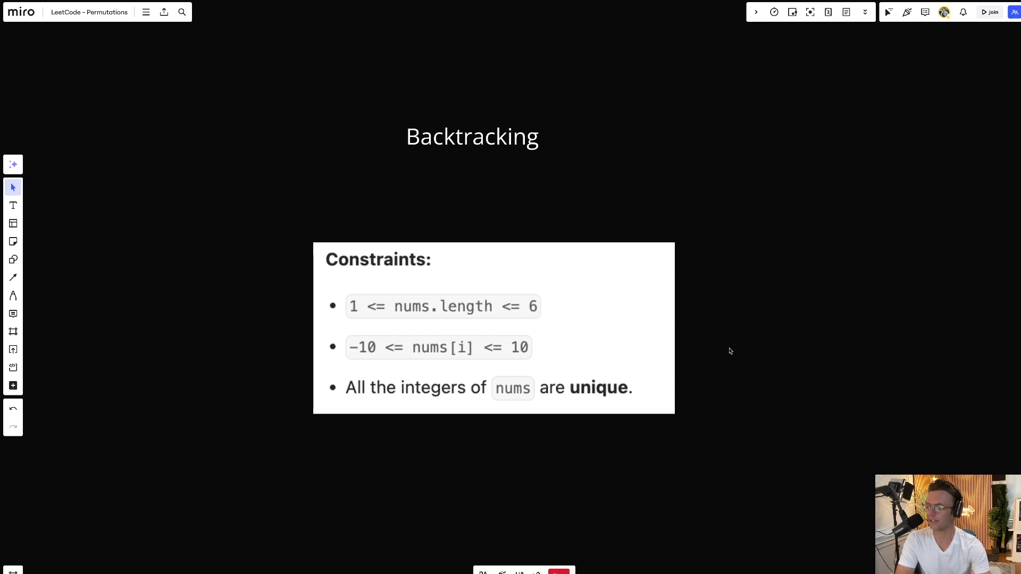
mouse_move(709, 340)
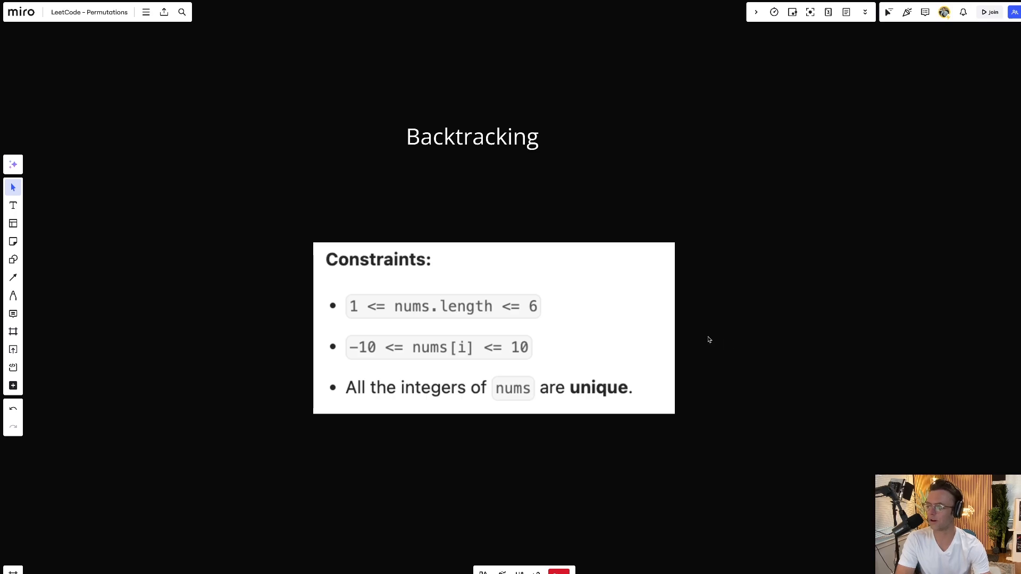
mouse_move(758, 373)
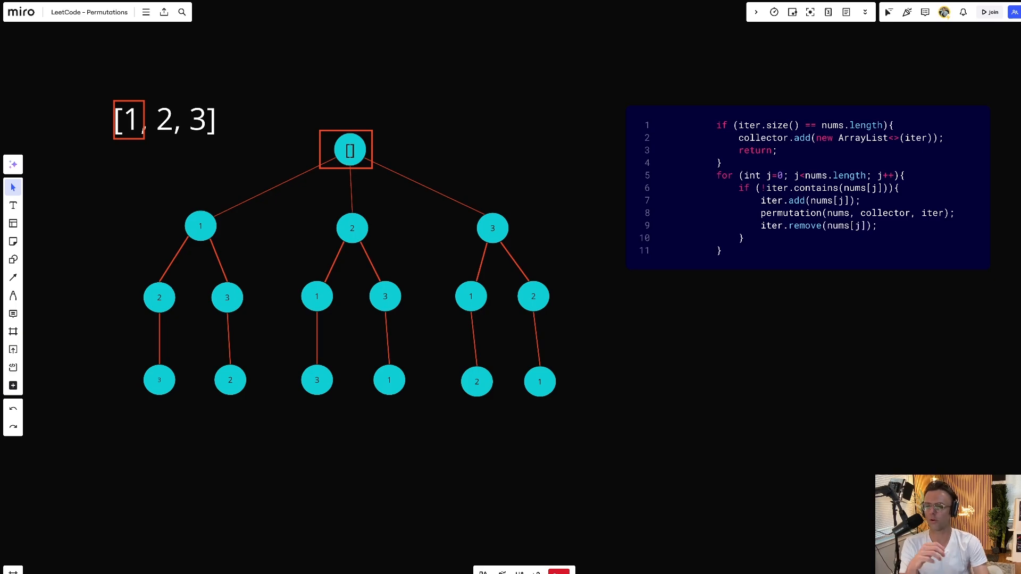
mouse_move(800, 237)
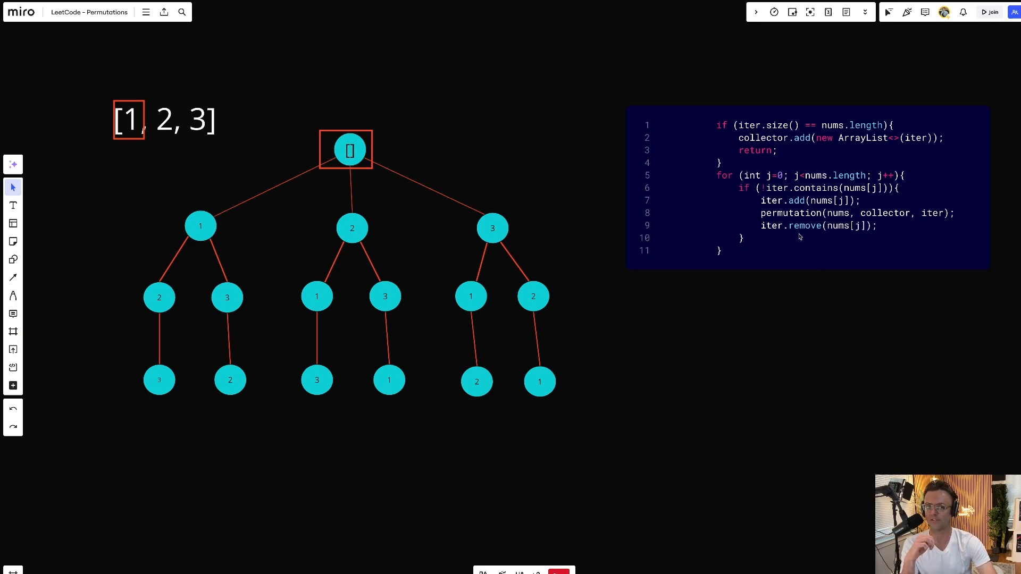
mouse_move(394, 40)
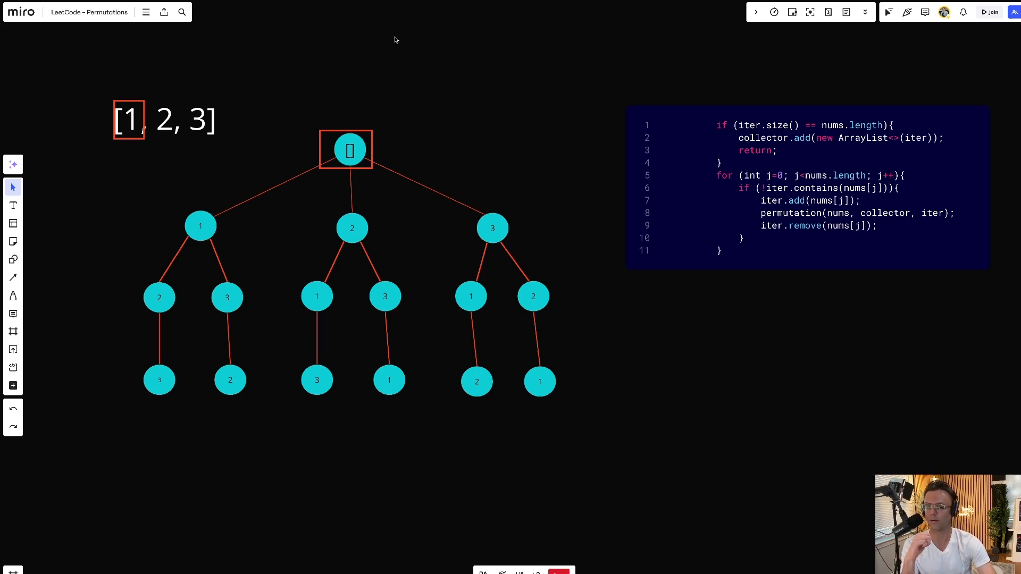
mouse_move(192, 137)
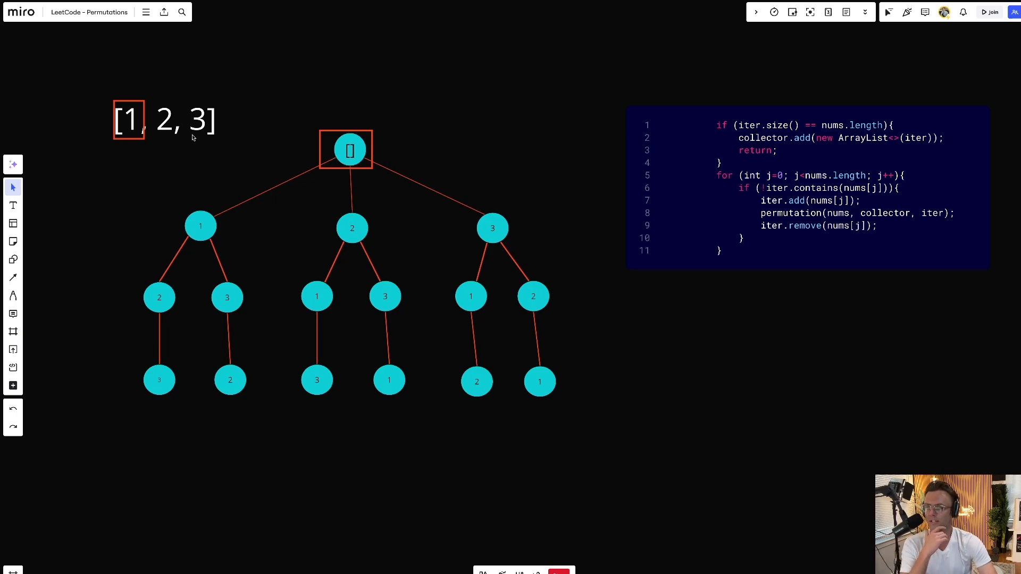
mouse_move(148, 139)
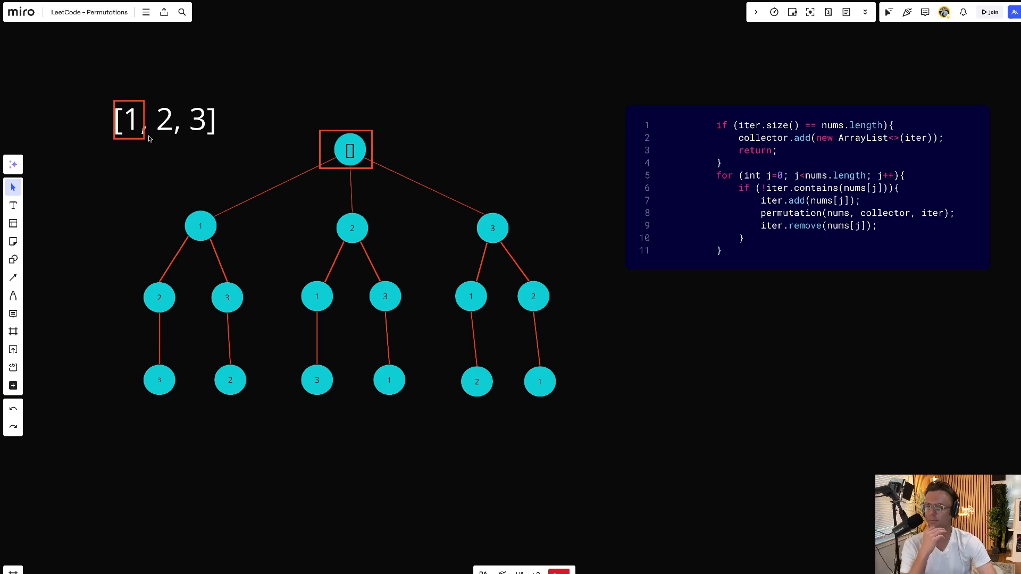
mouse_move(200, 137)
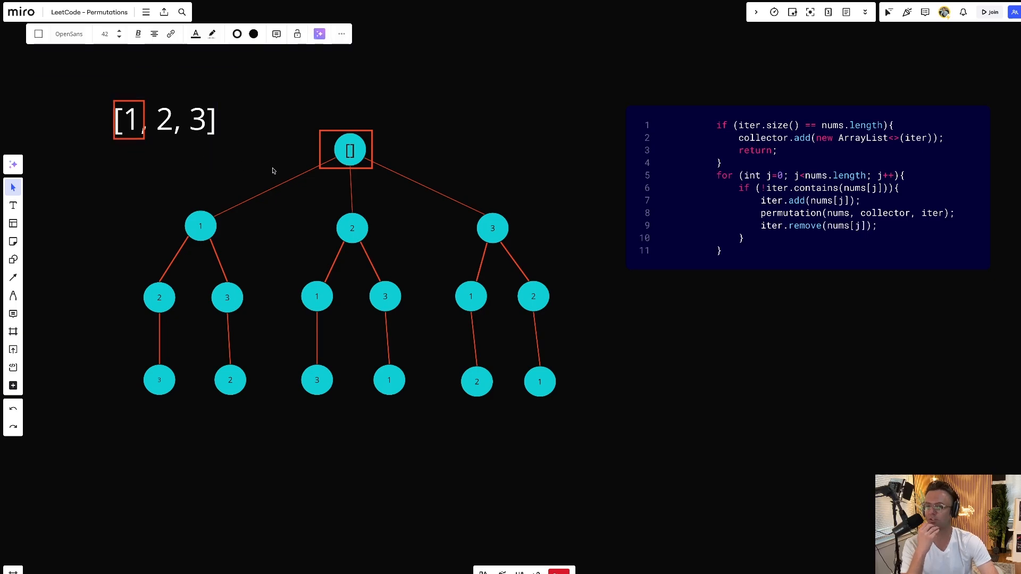
mouse_move(775, 174)
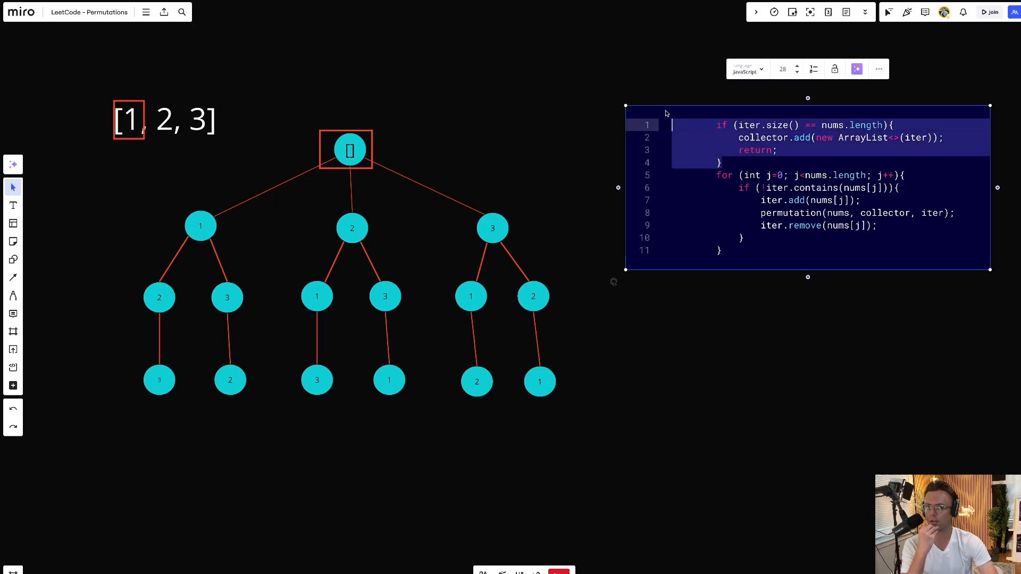
mouse_move(517, 96)
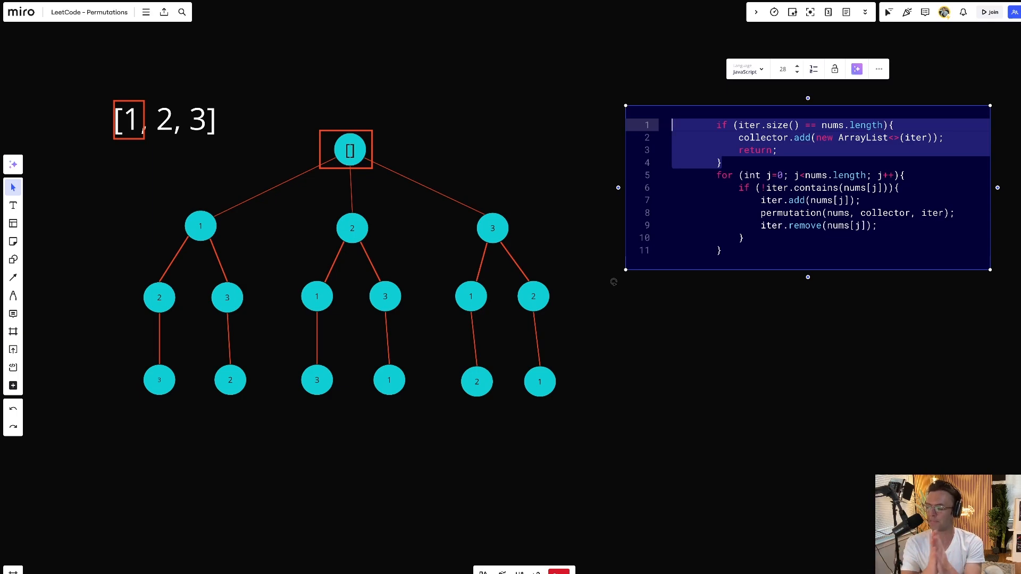
Move the red highlight box from the empty root down to the leftmost leaf 3.
left_click(350, 149)
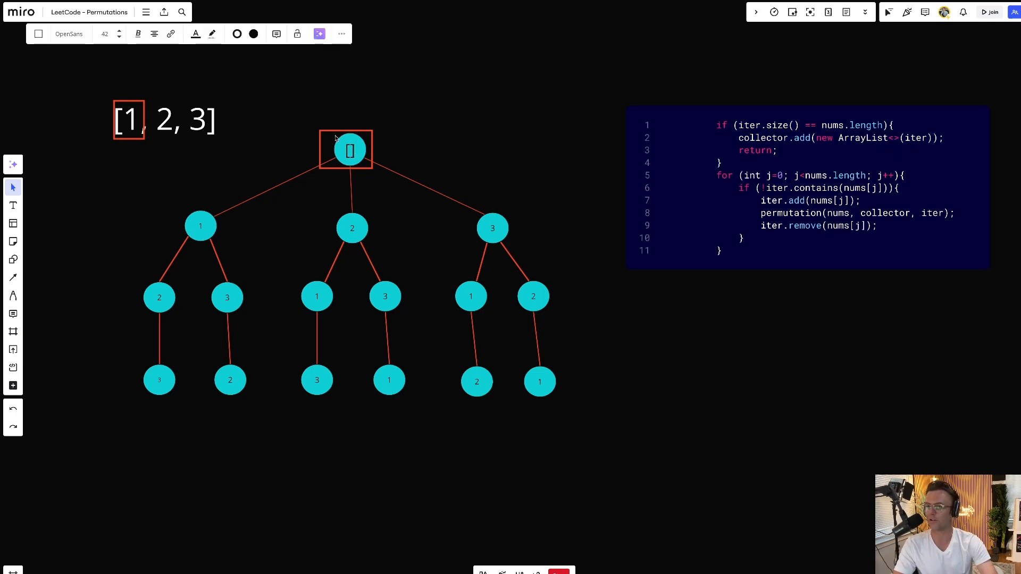
left_click(160, 379)
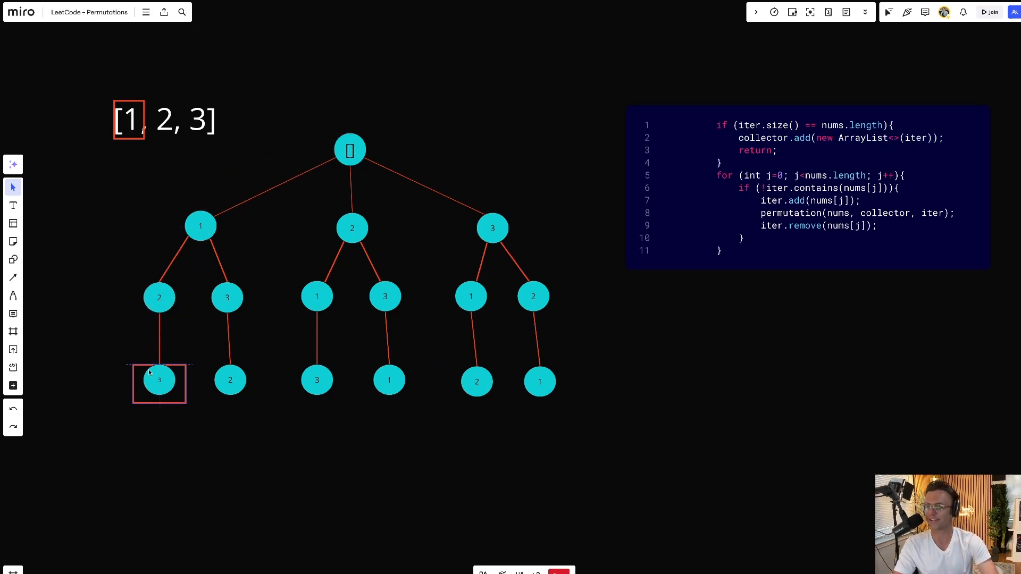
left_click(159, 380)
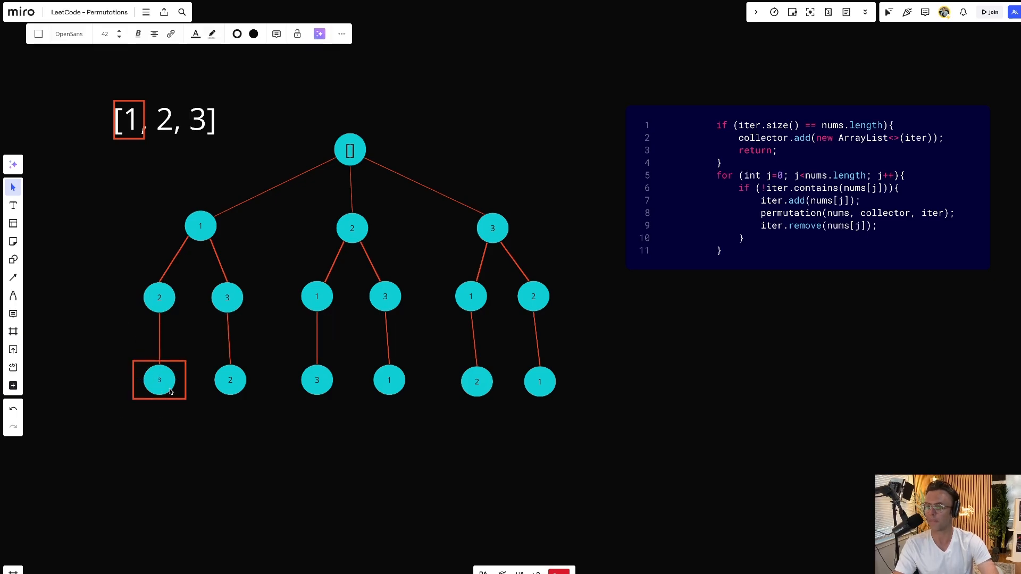
mouse_move(217, 454)
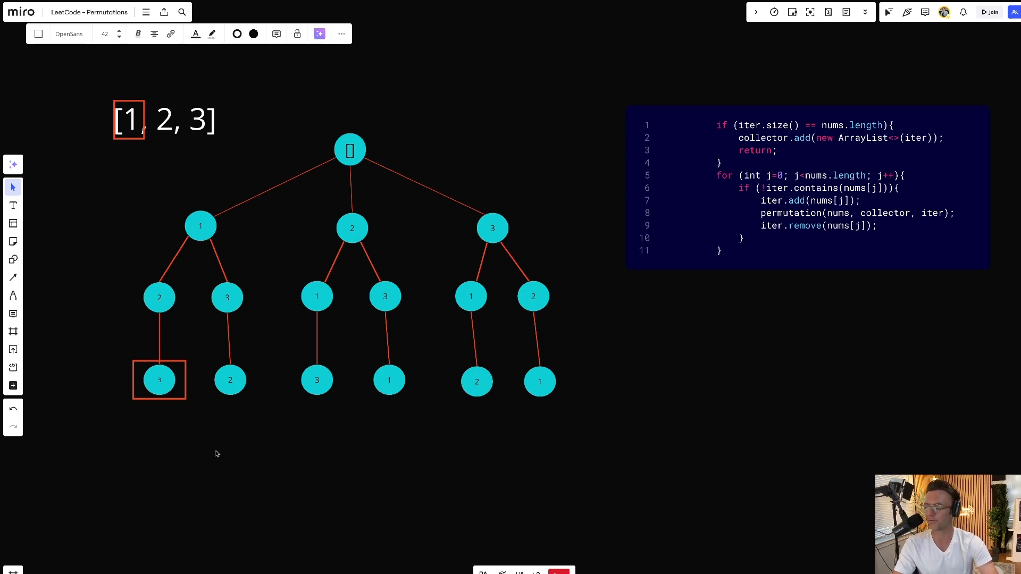
mouse_move(682, 238)
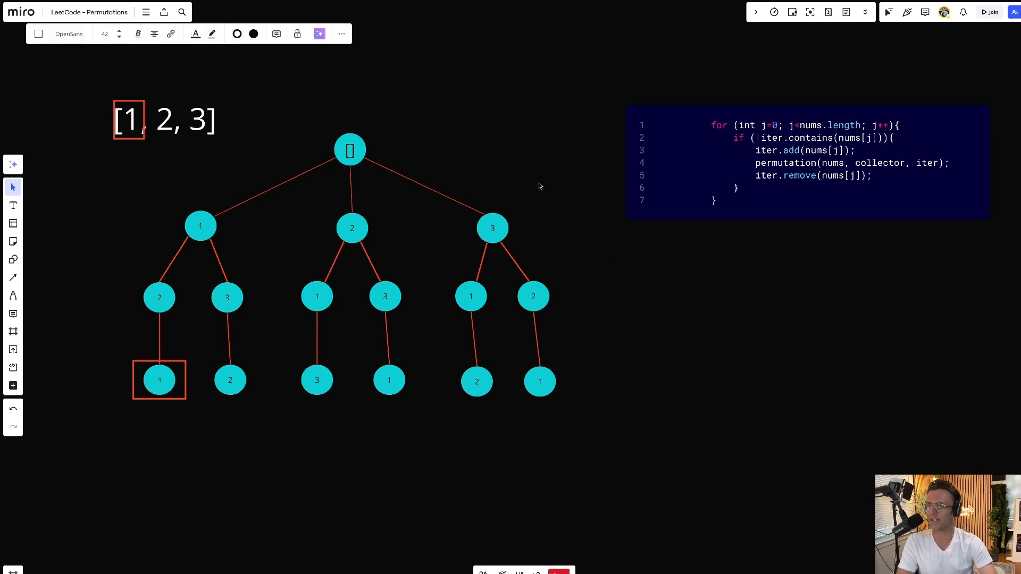
mouse_move(279, 150)
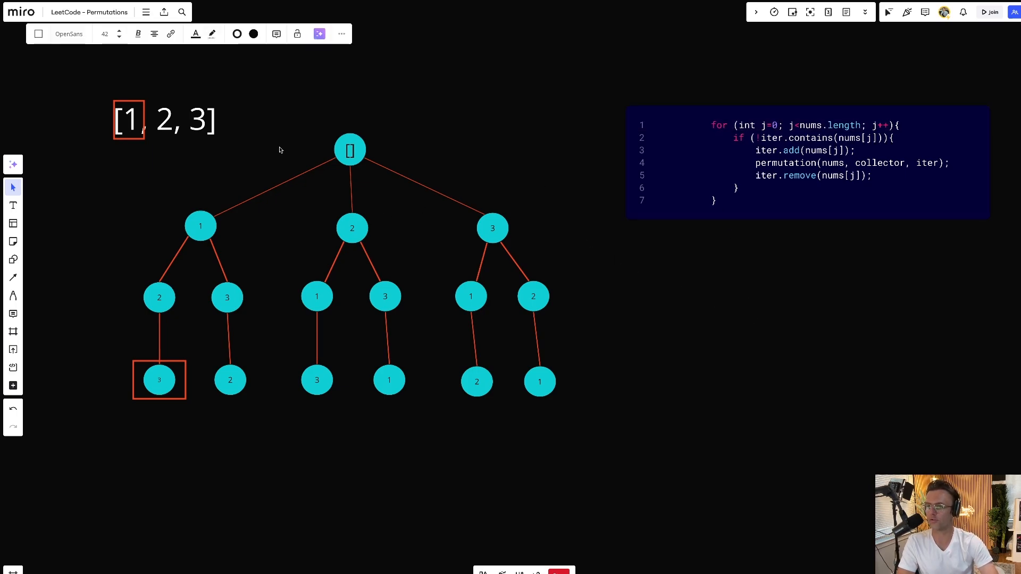
mouse_move(377, 156)
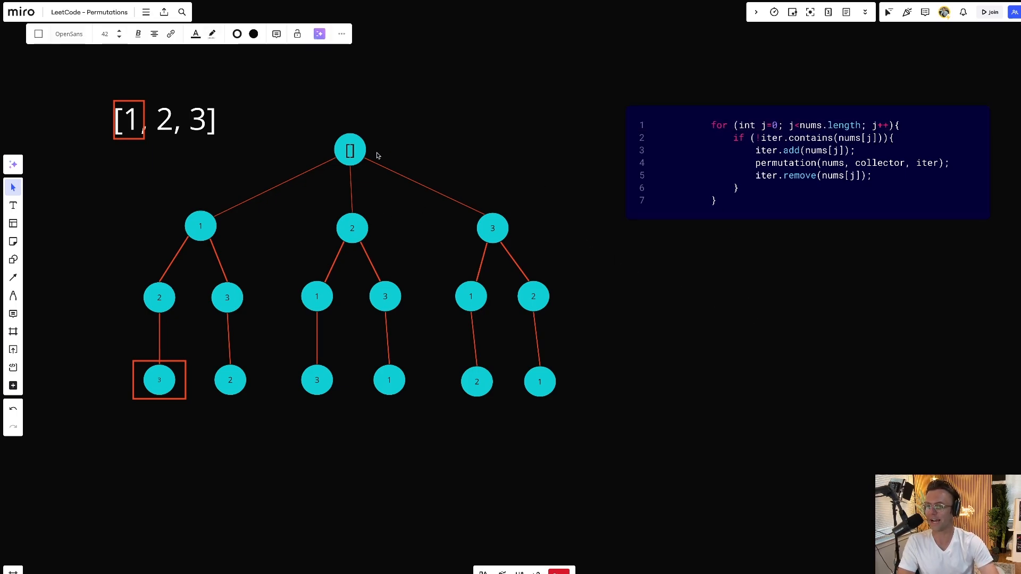
Adjust the box around the array's first element 1 on the board.
left_click(200, 226)
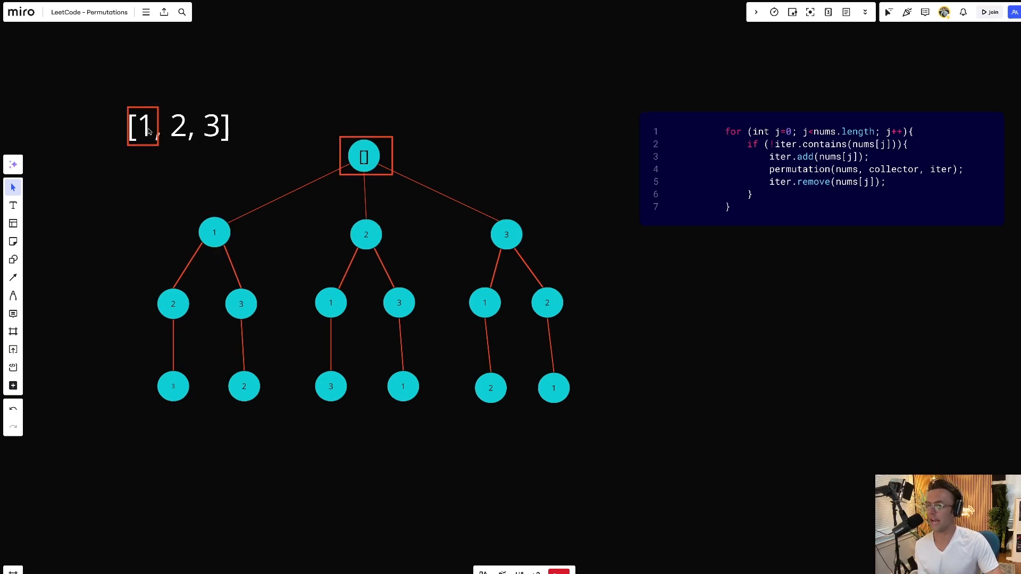
left_click(143, 126)
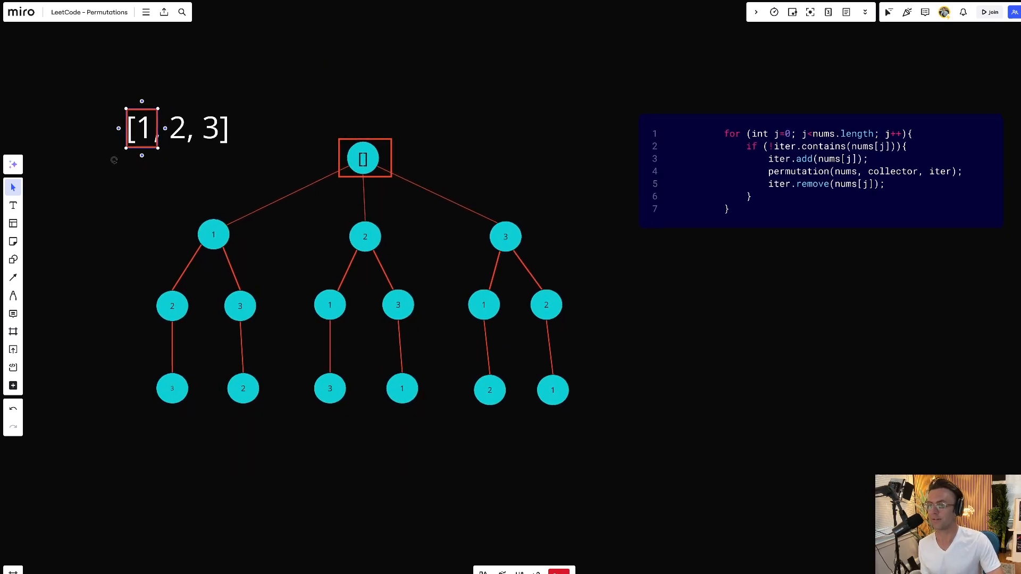
double_click(140, 127)
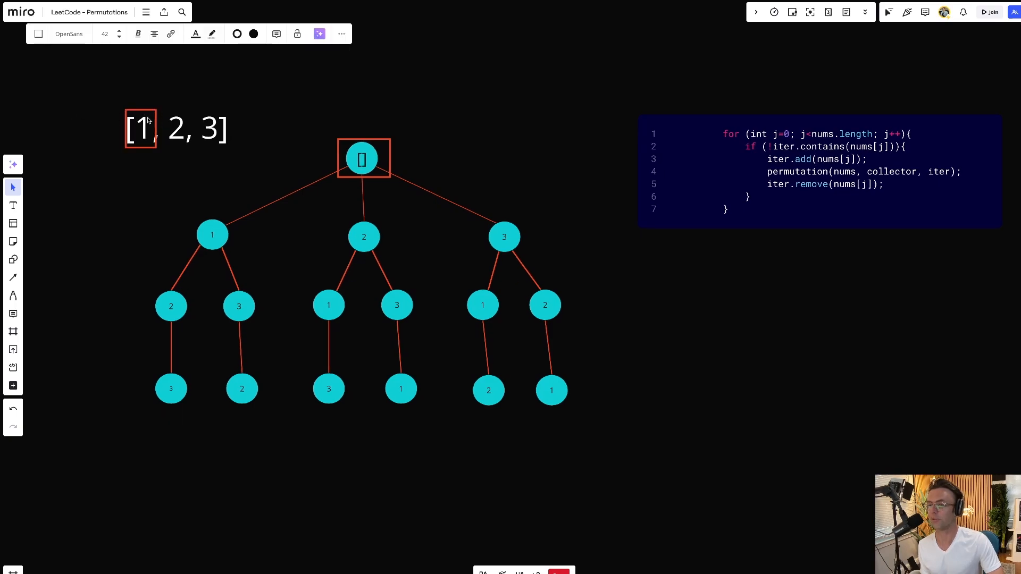
left_click(176, 128)
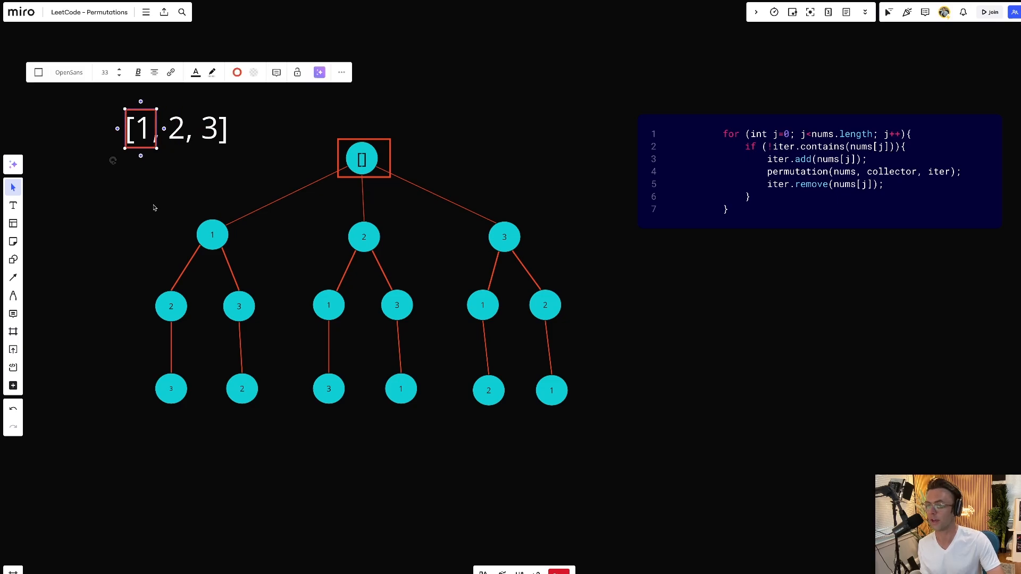
Move the red box from the root onto first-level node 1 and reposition the element box.
left_click(212, 235)
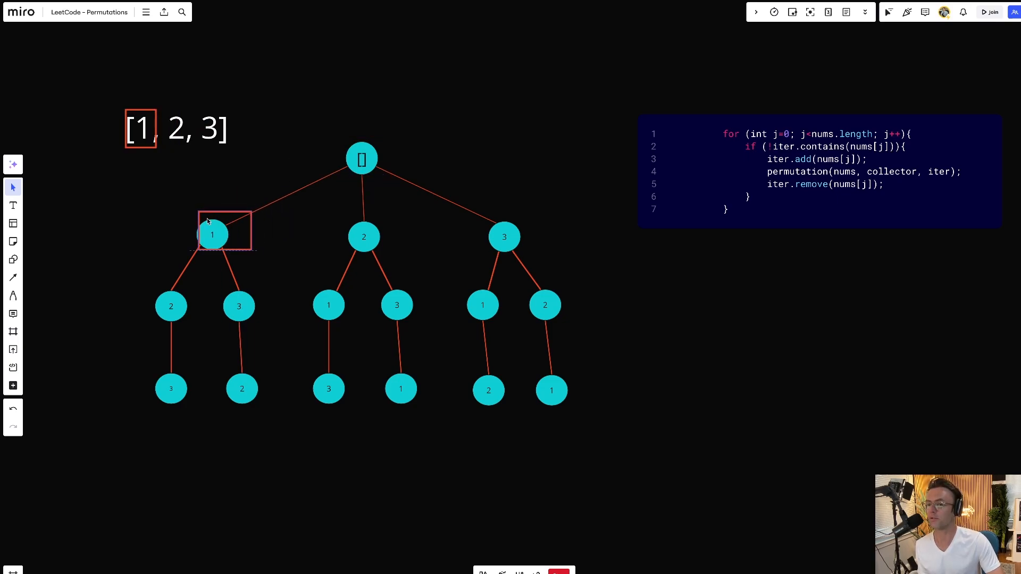
left_click(212, 235)
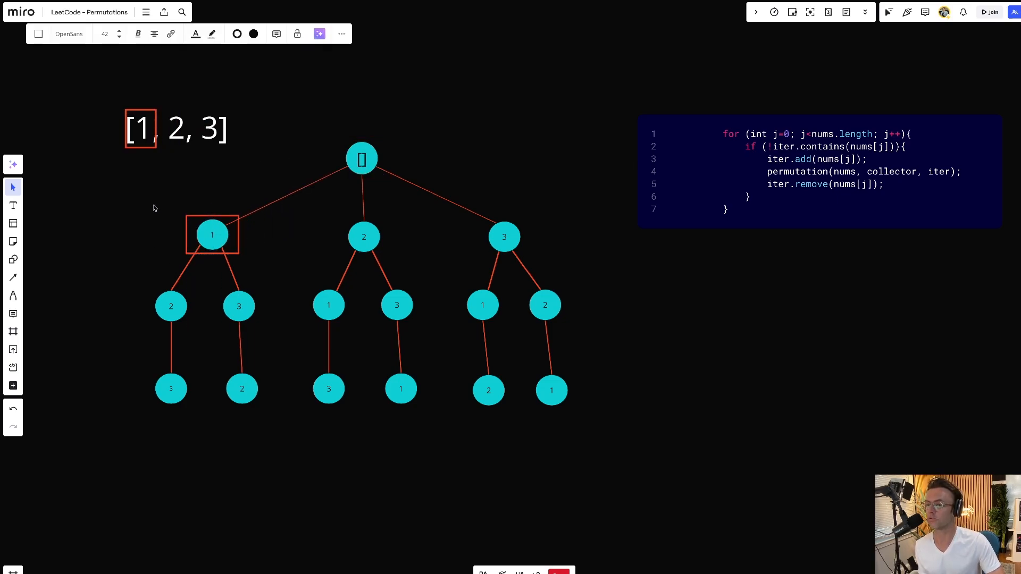
left_click(362, 159)
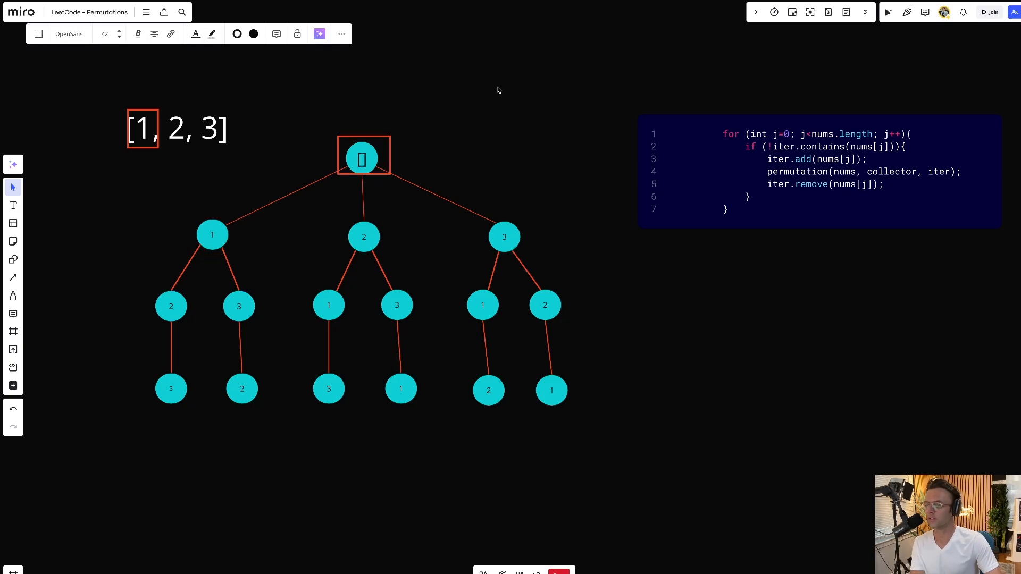
left_click(213, 234)
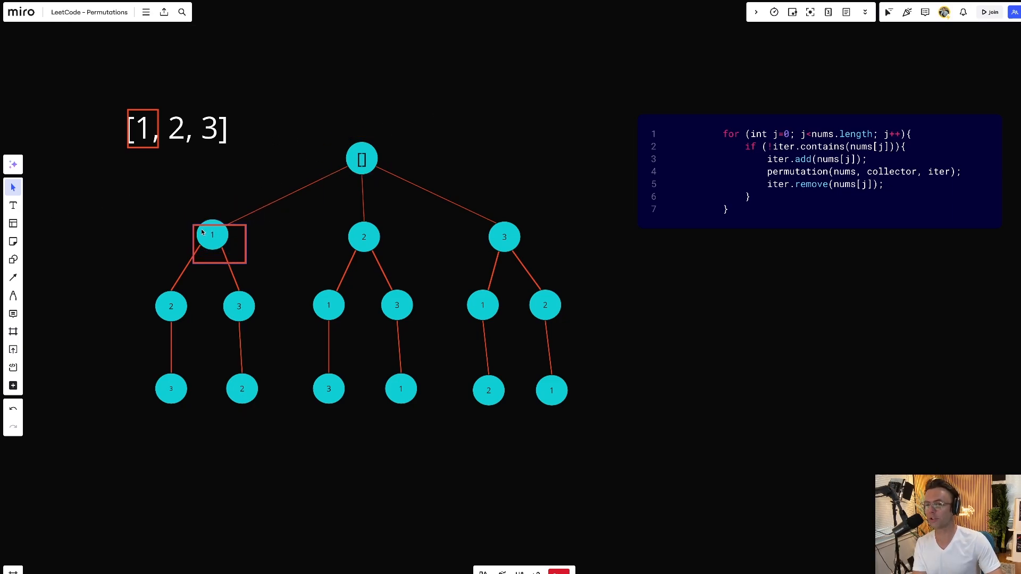
left_click(212, 234)
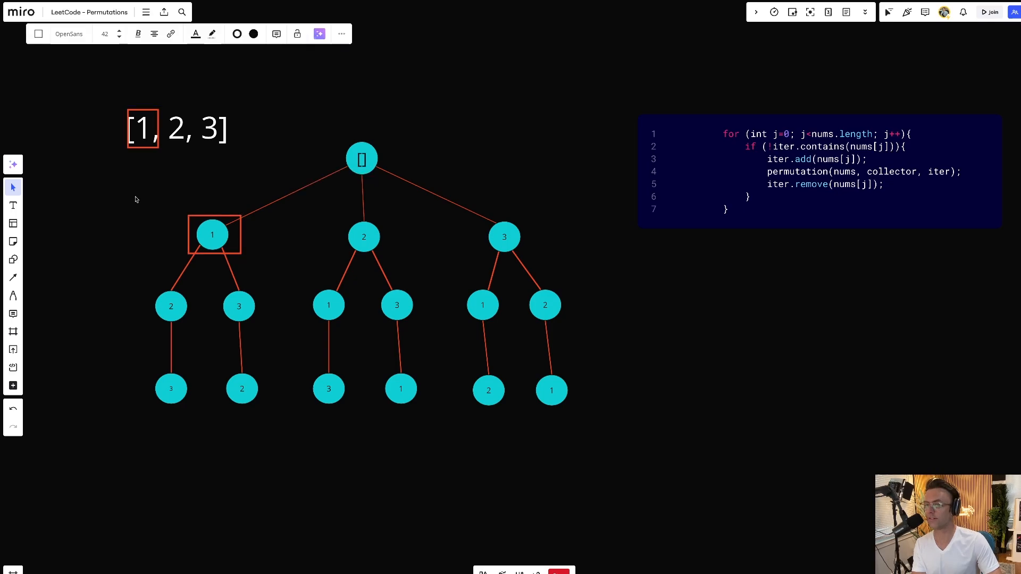
left_click(142, 128)
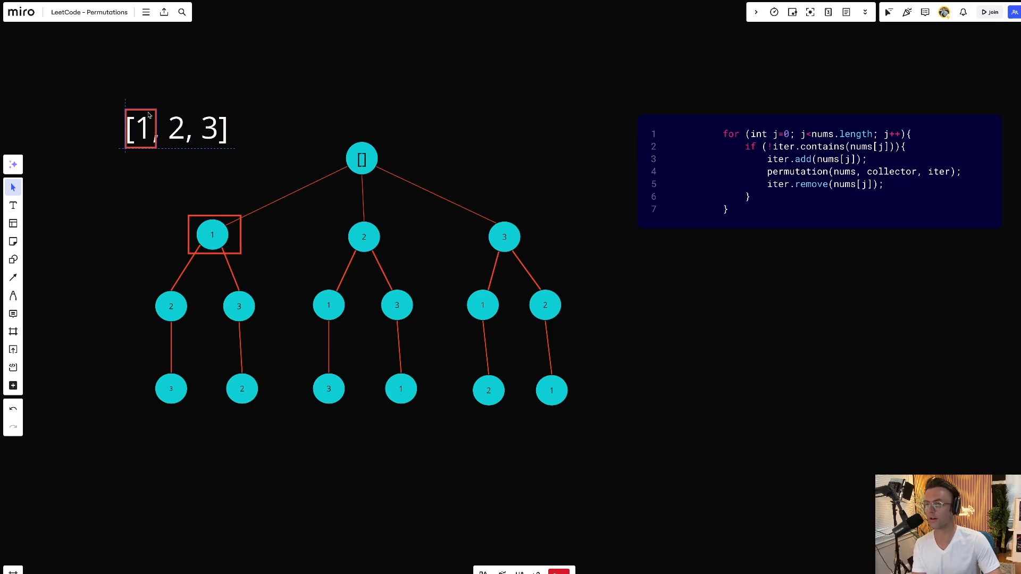
left_click(140, 128)
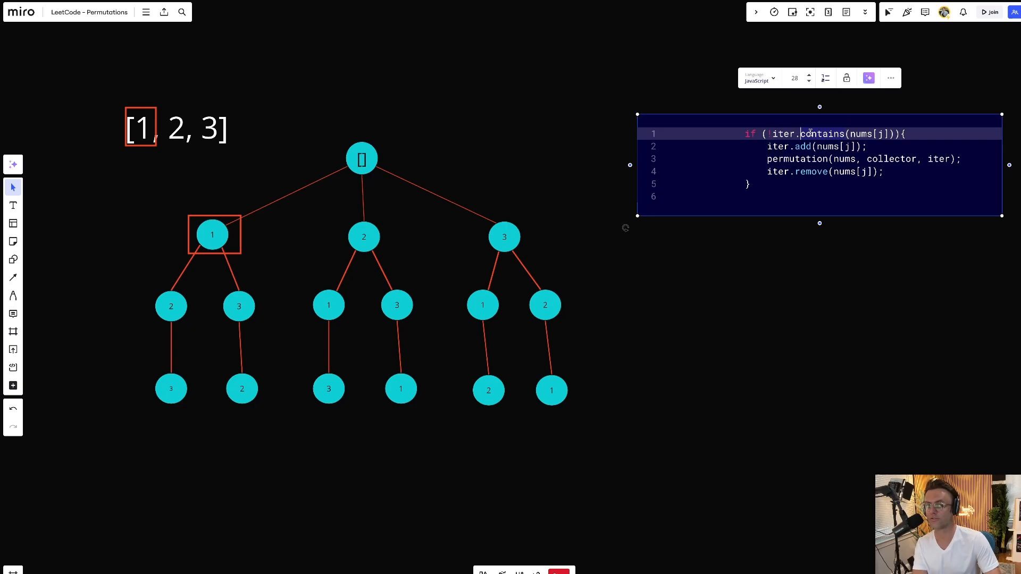
mouse_move(844, 134)
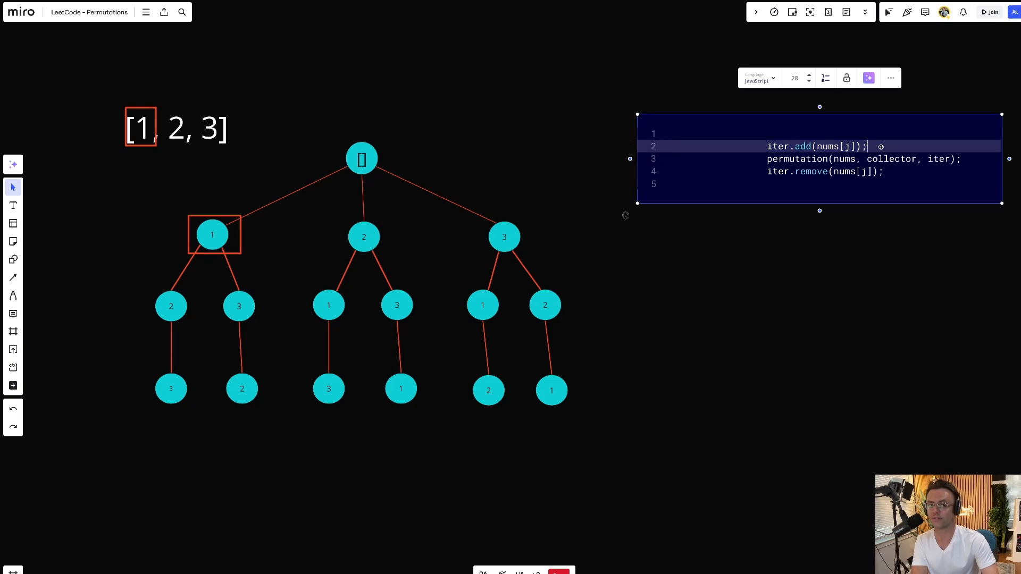
Erase the iter.add line so the code block keeps only the recursive call and remove.
key("Backspace")
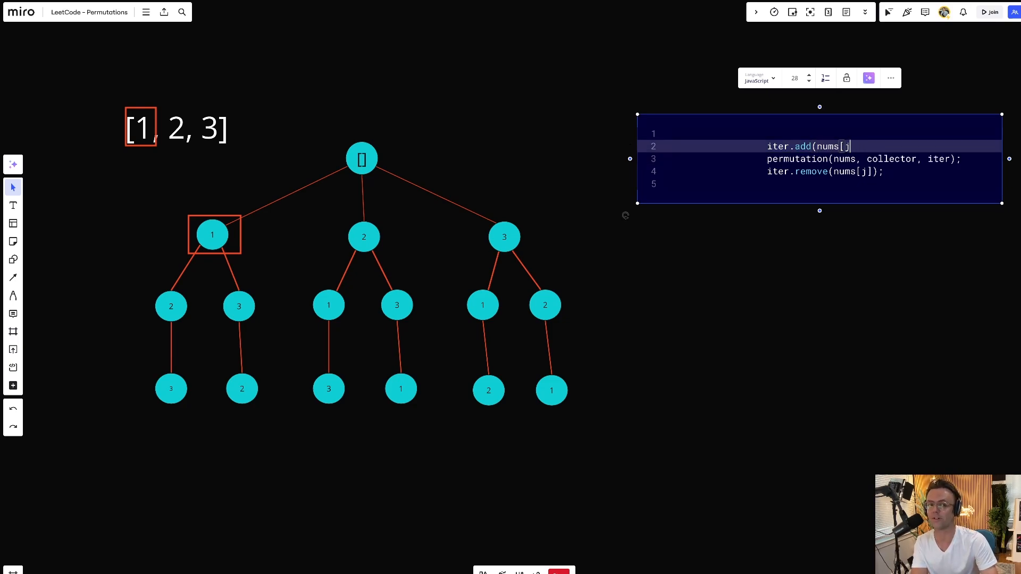
key("Backspace")
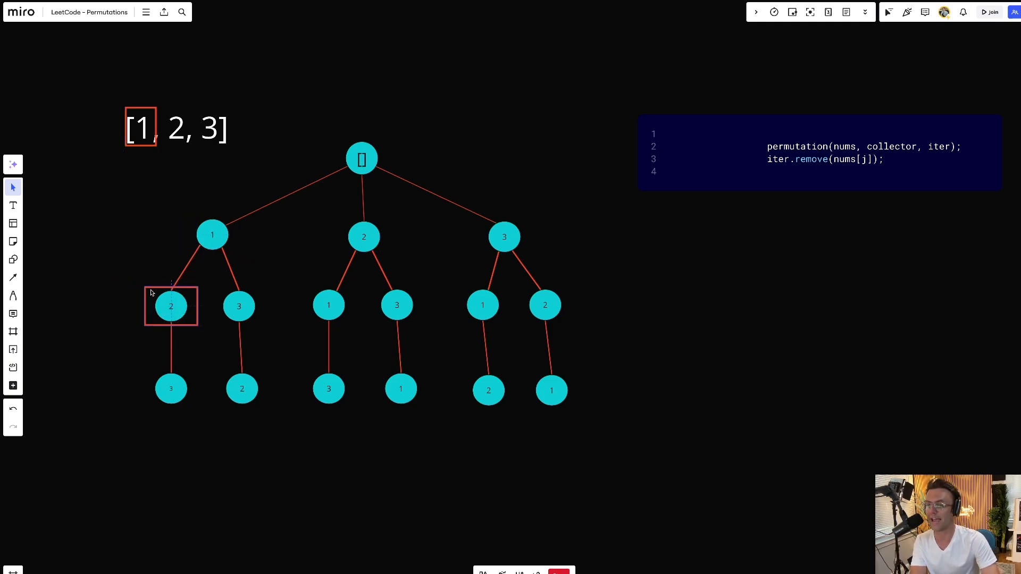
Move the red box through node 2 to leaf 3 and delete the permutation call, leaving only iter.remove.
left_click(171, 307)
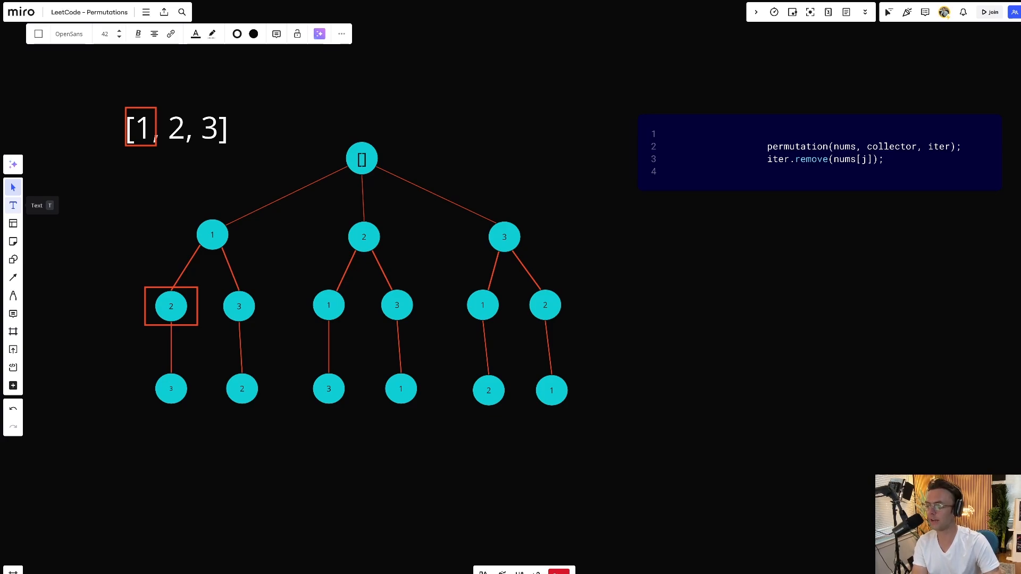
mouse_move(867, 173)
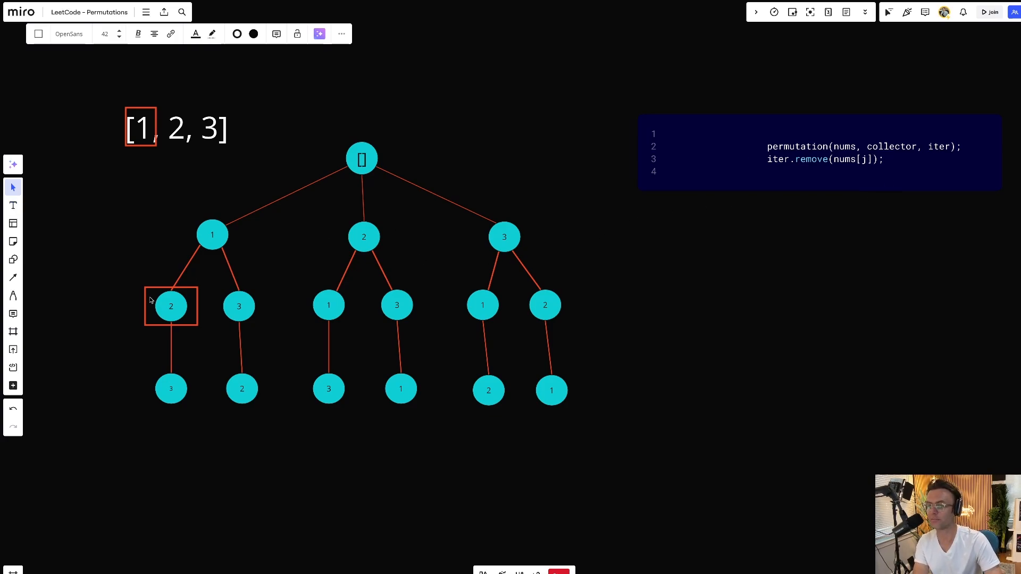
left_click(170, 389)
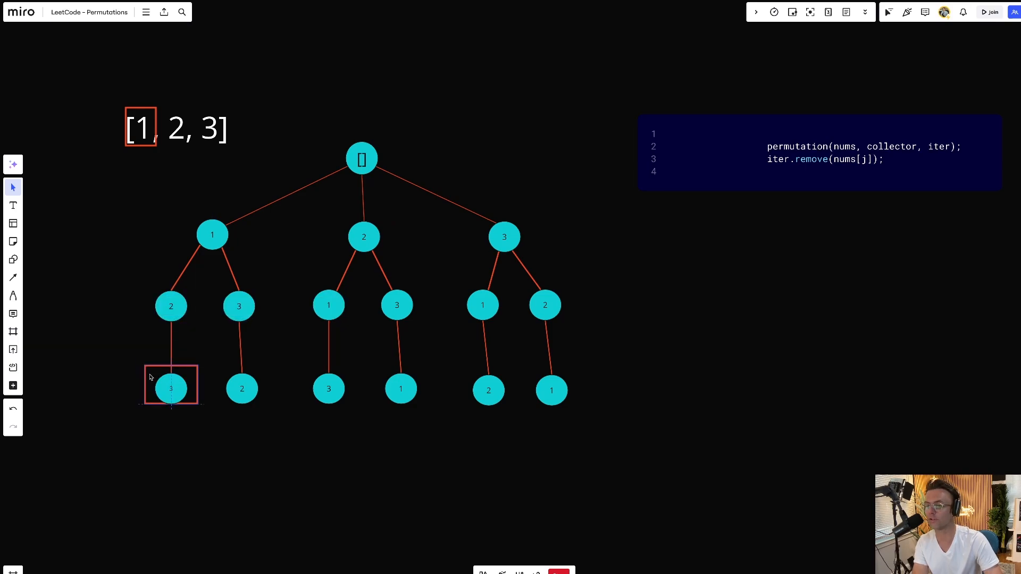
left_click(171, 388)
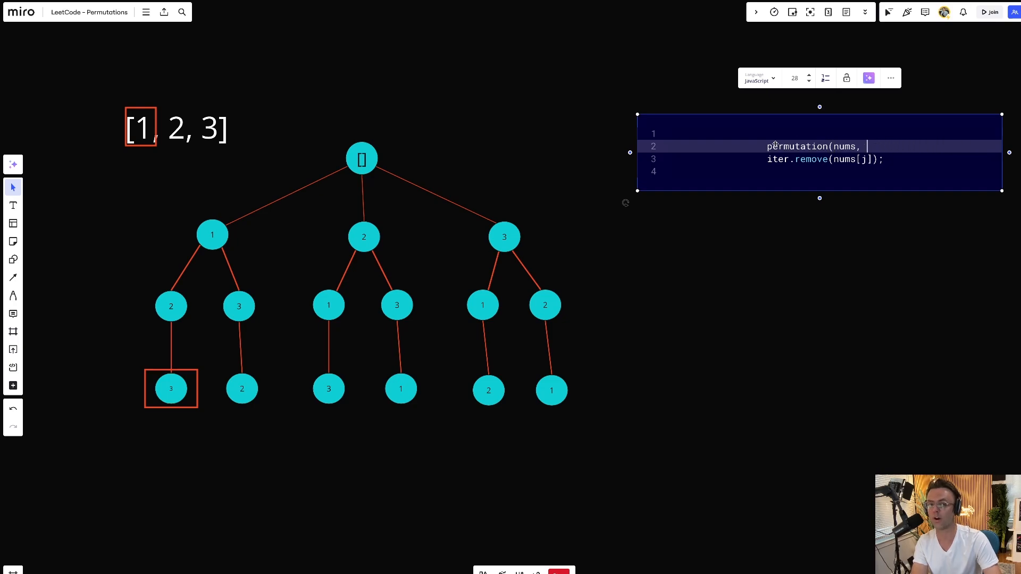
key("Backspace")
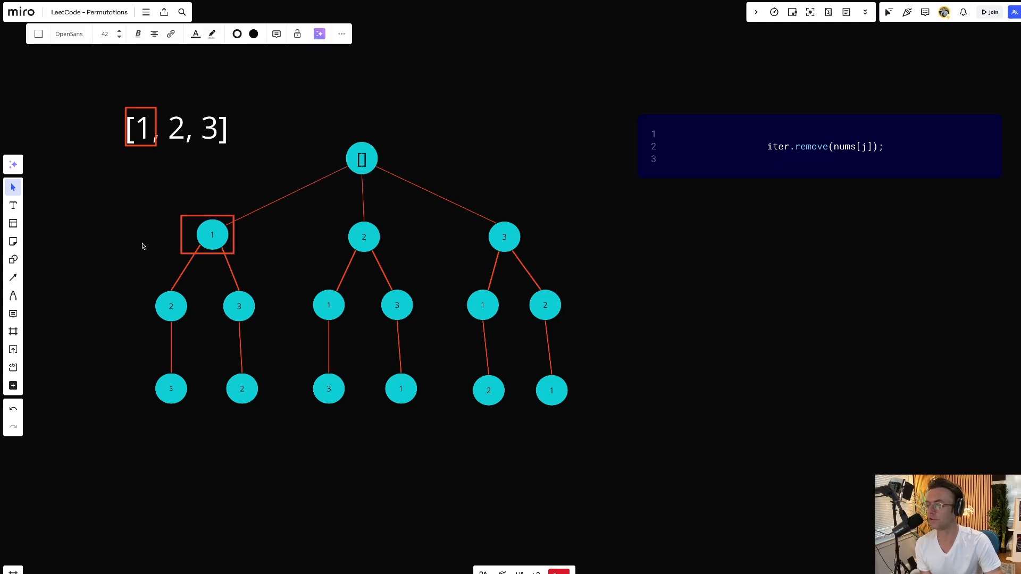
mouse_move(24, 246)
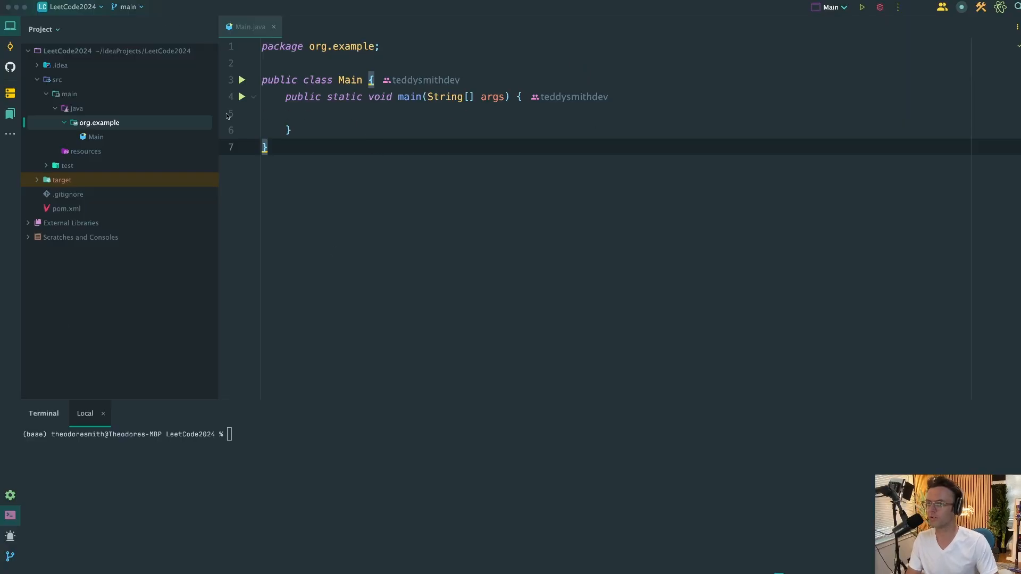
Create a new Java class Solution in the org.example package.
right_click(99, 123)
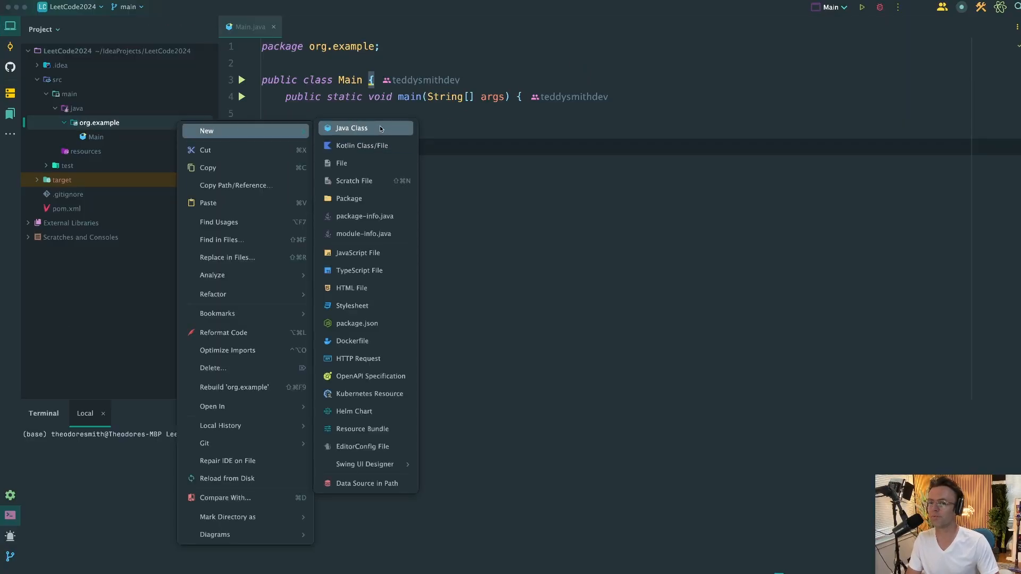
left_click(351, 127)
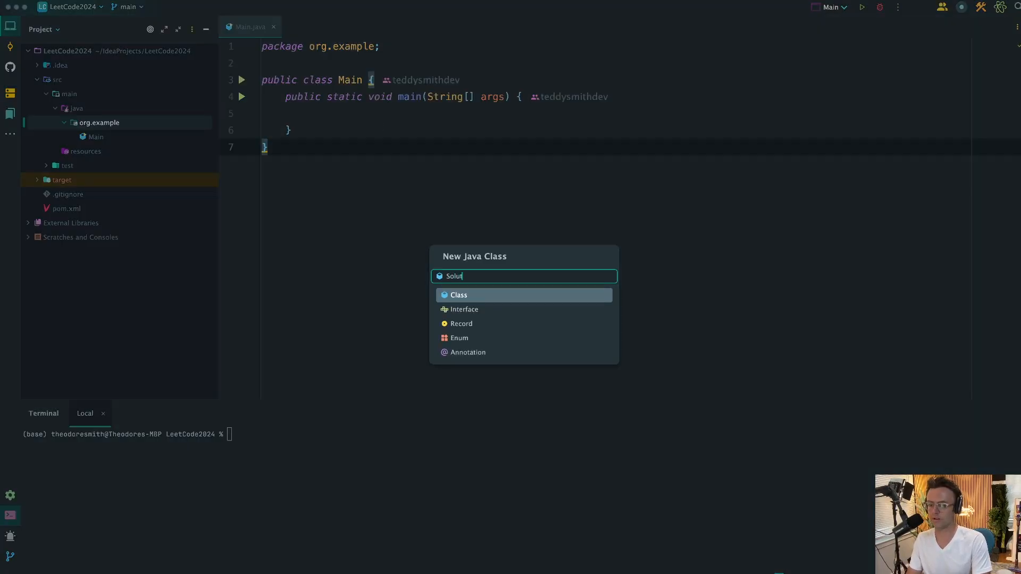
key("Return")
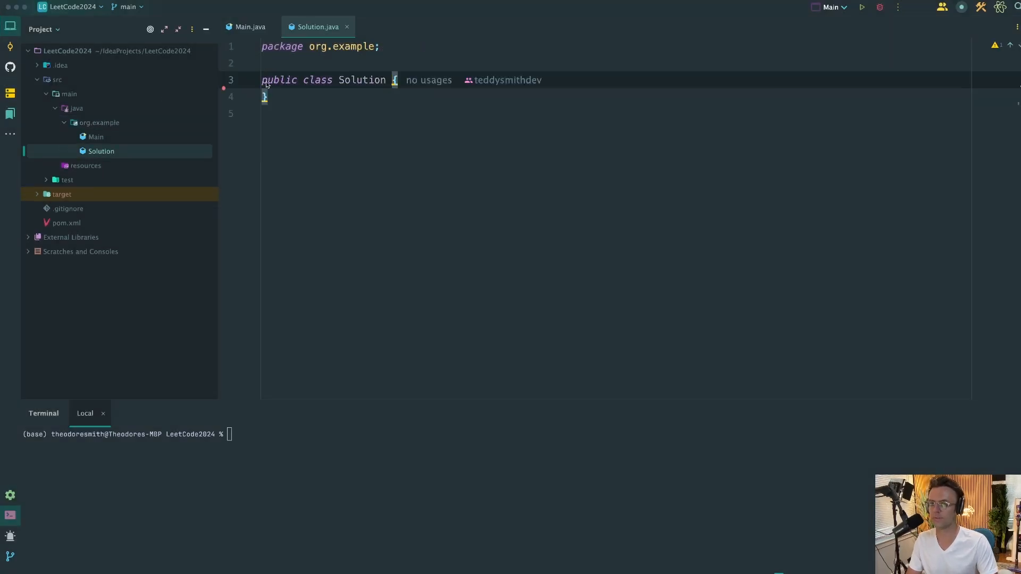
Declare permute(int[] nums) returning List<List<Integer>> with a result ArrayList.
type("public List<>")
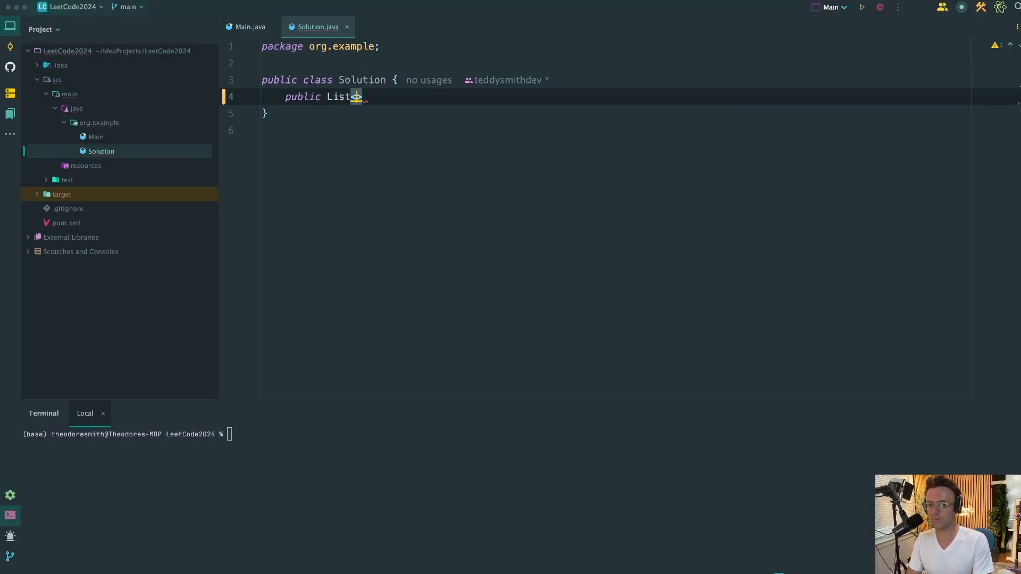
type("ListM")
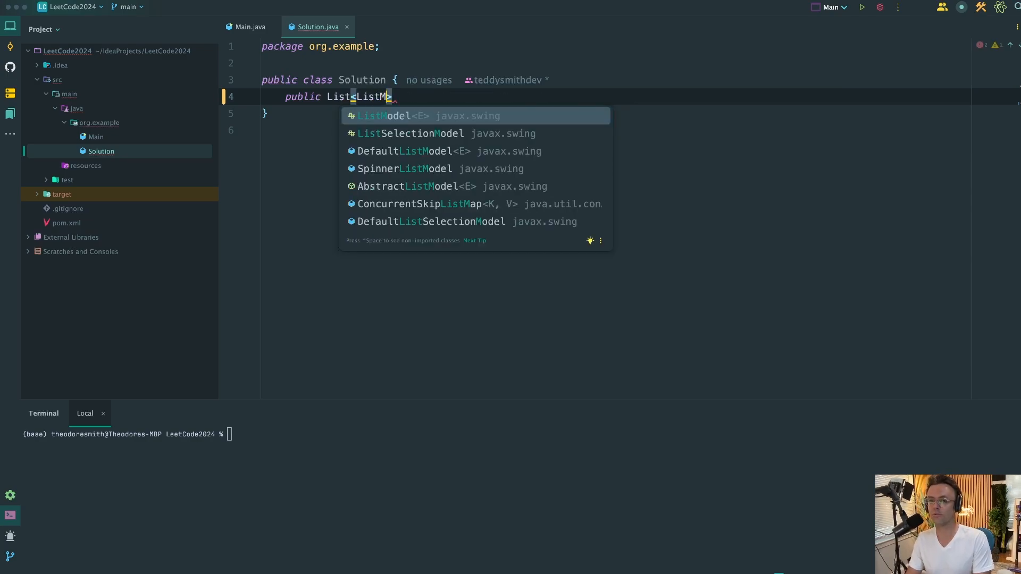
type("<Integer")
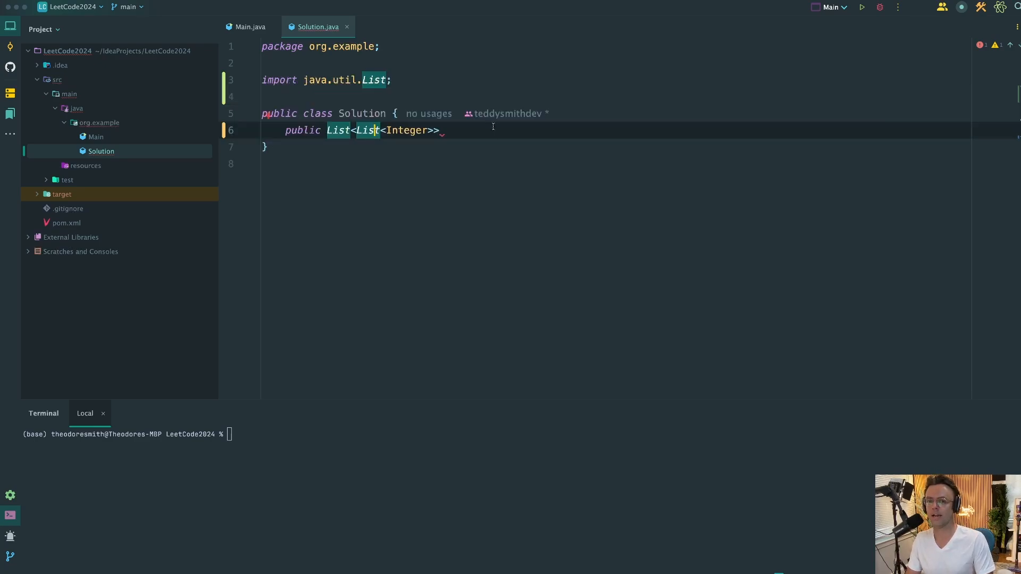
type("permute(int[] nums) {}")
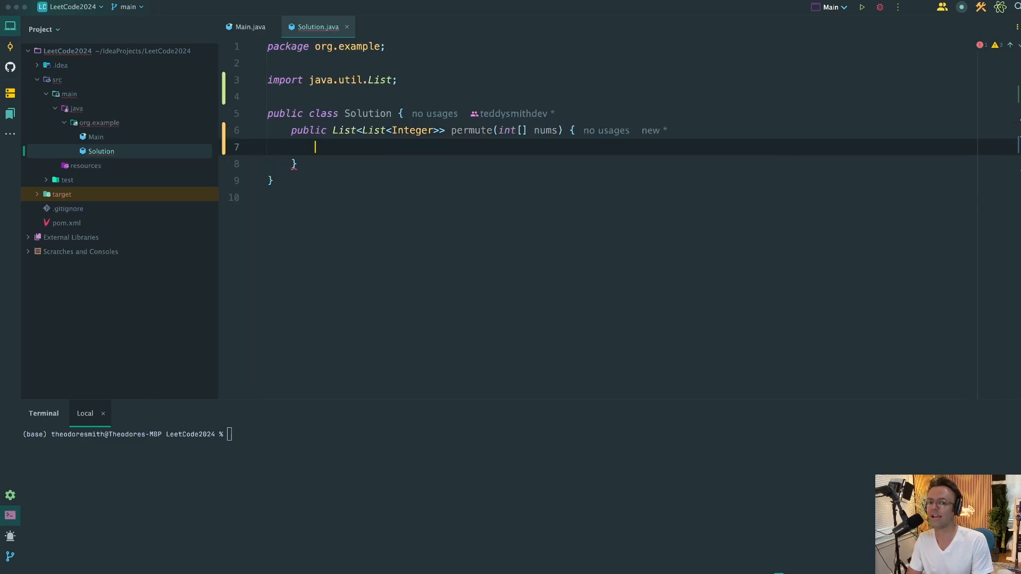
type("List<List<Integer>> result = new ArrayList<>();")
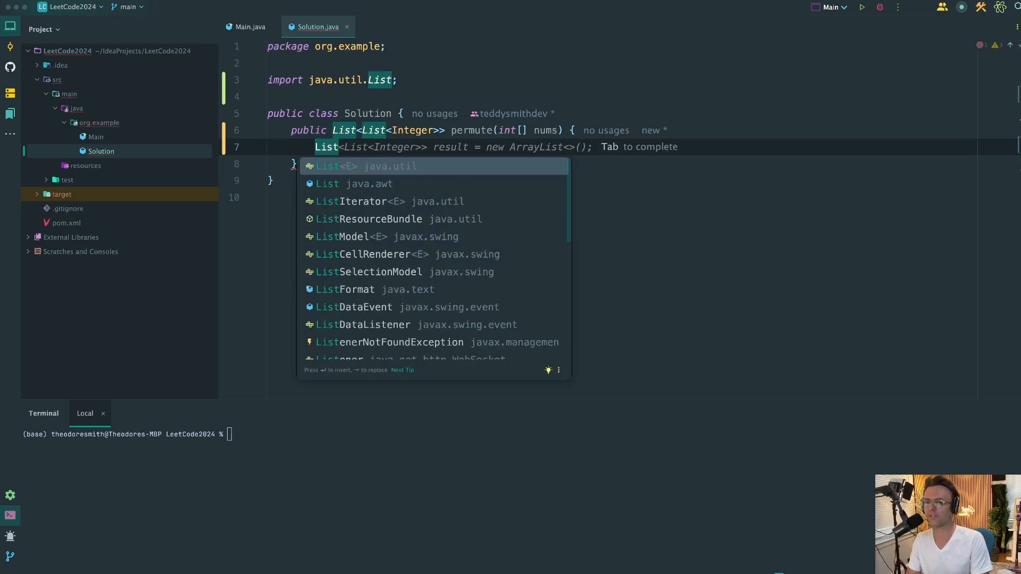
key("Return")
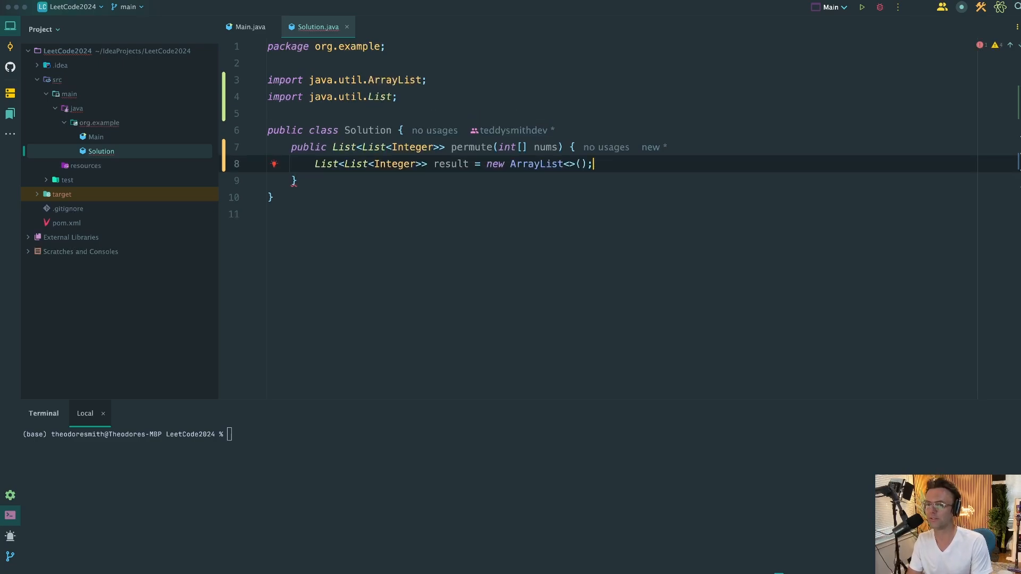
key("Return")
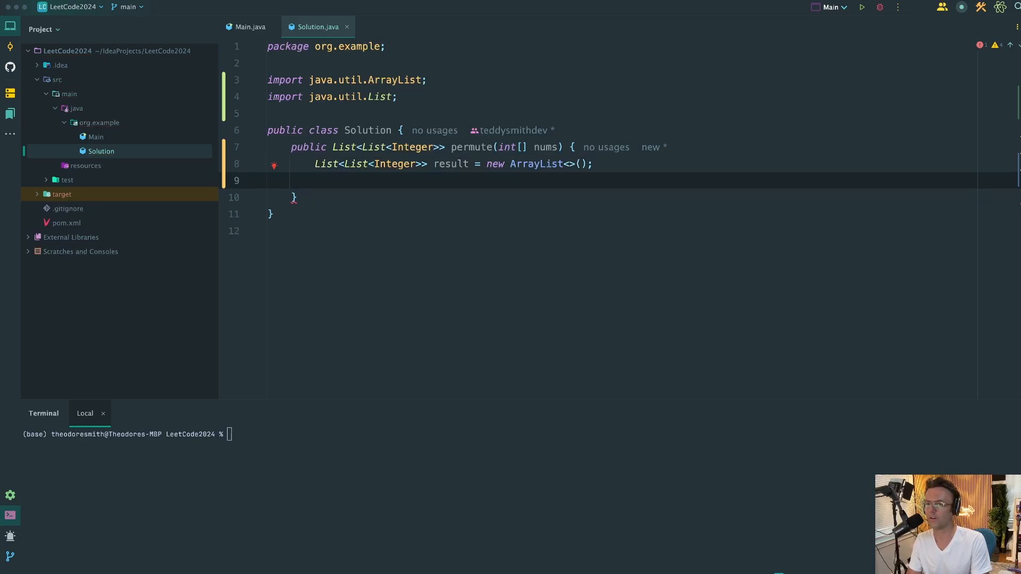
Call permutation(nums, result, new LinkedHashSet<>()) and return result.
type("per")
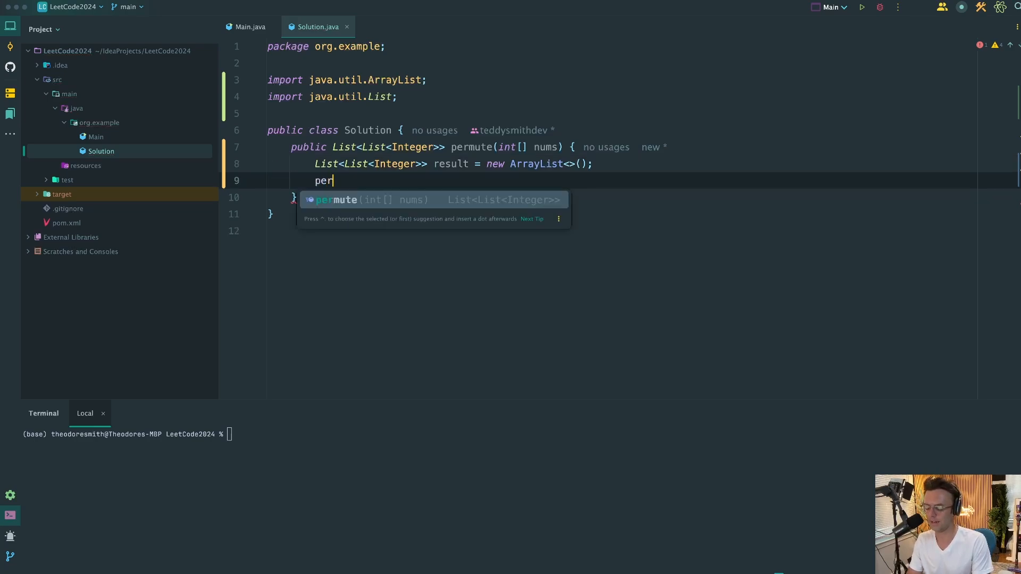
type("mutation")
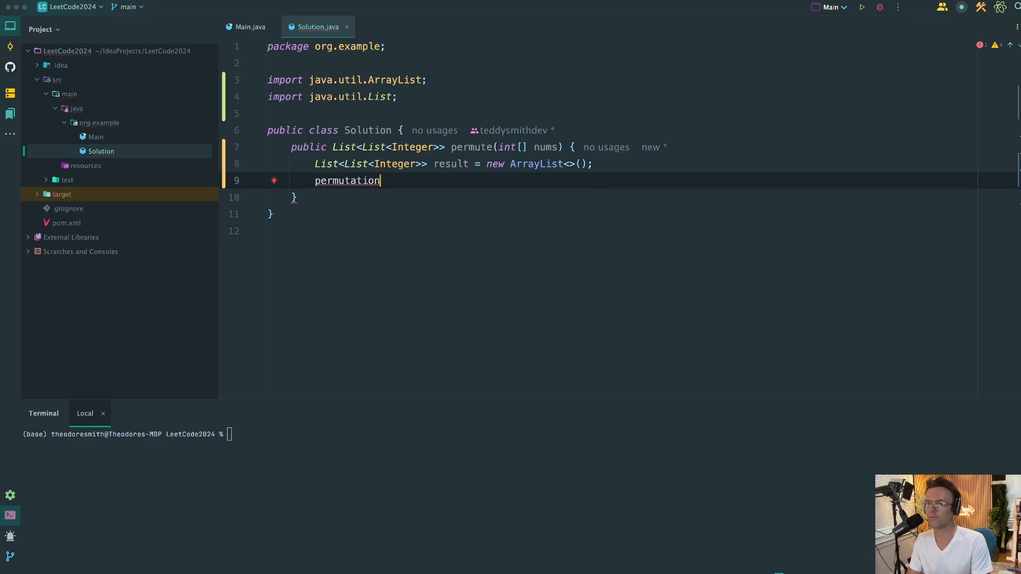
type("()")
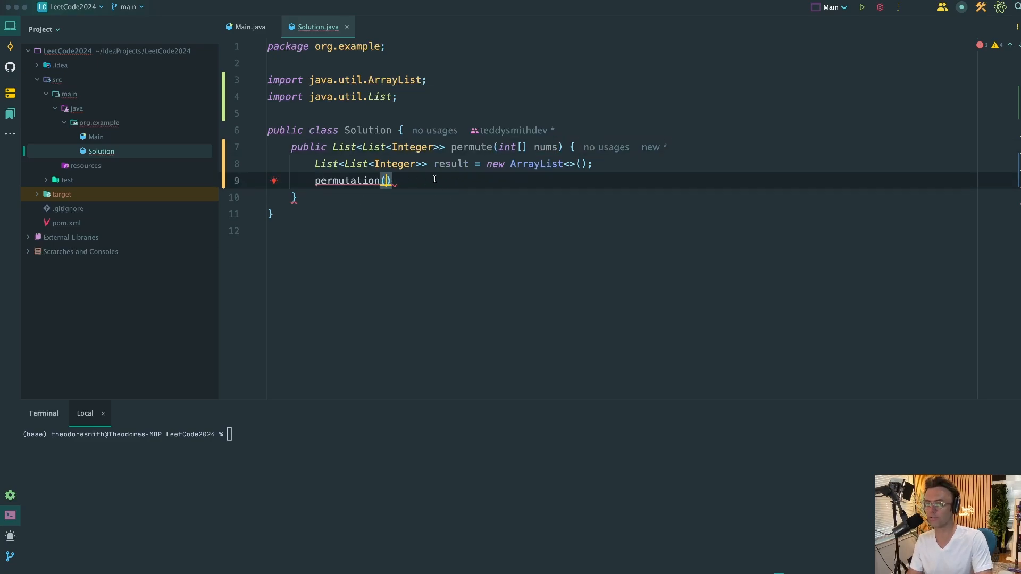
type("ni")
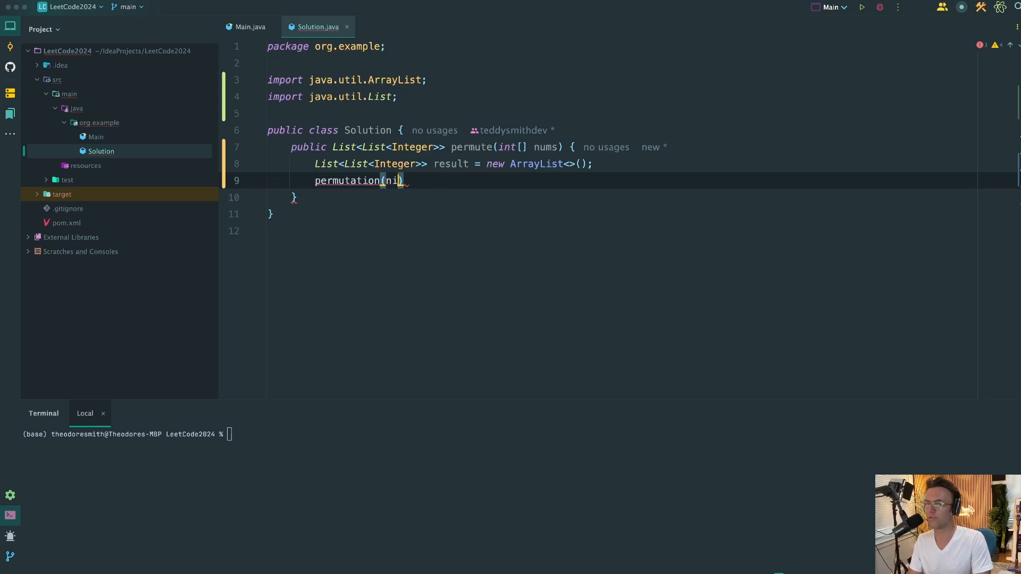
type("nums,")
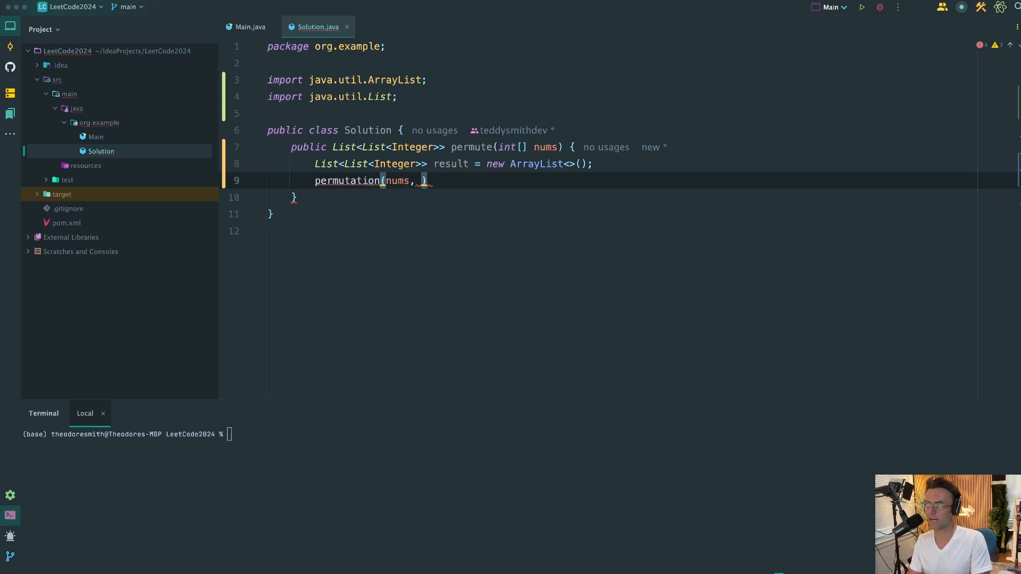
type("result")
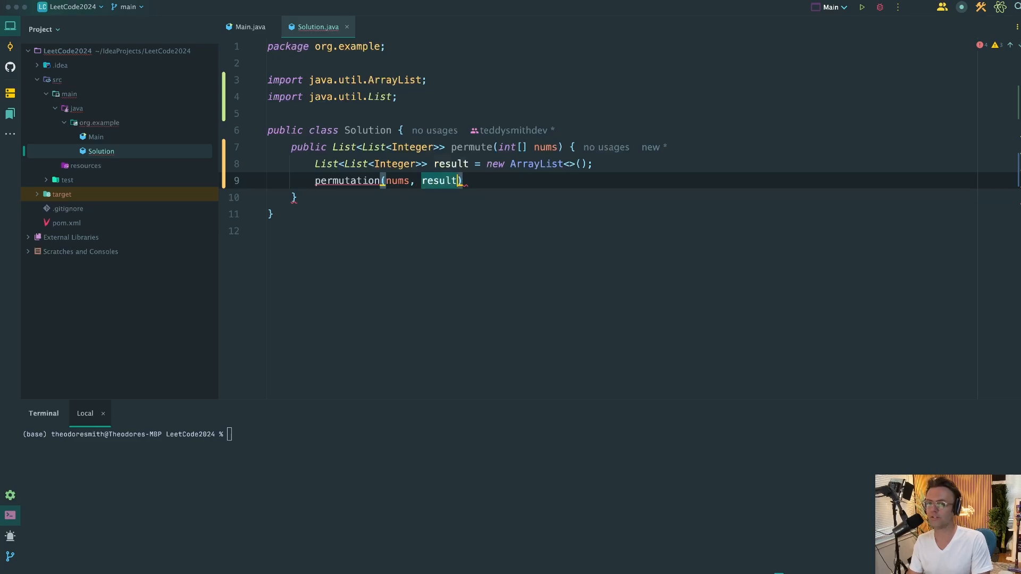
type(",")
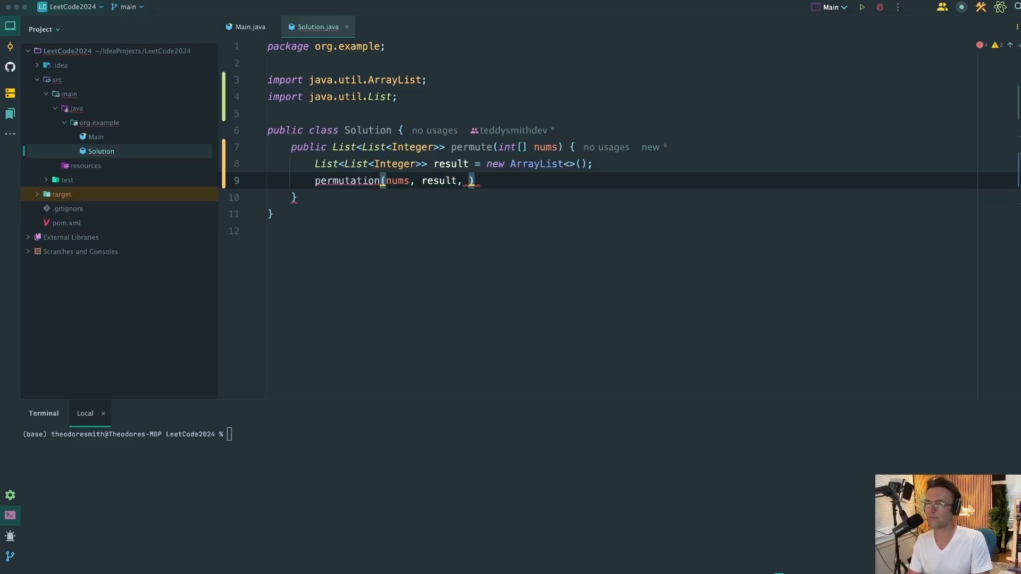
type("new")
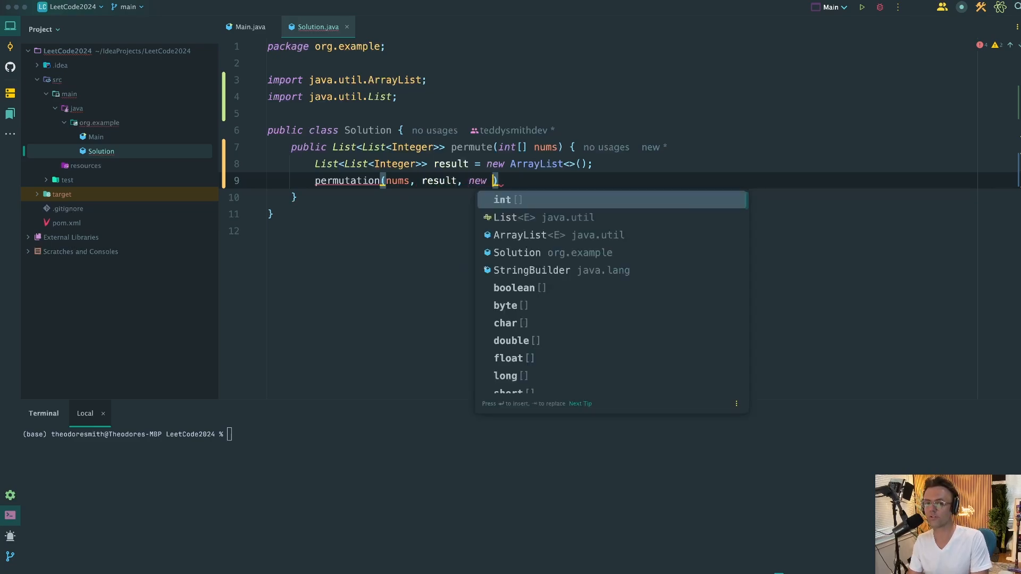
type("LinkedHashSet<>(")
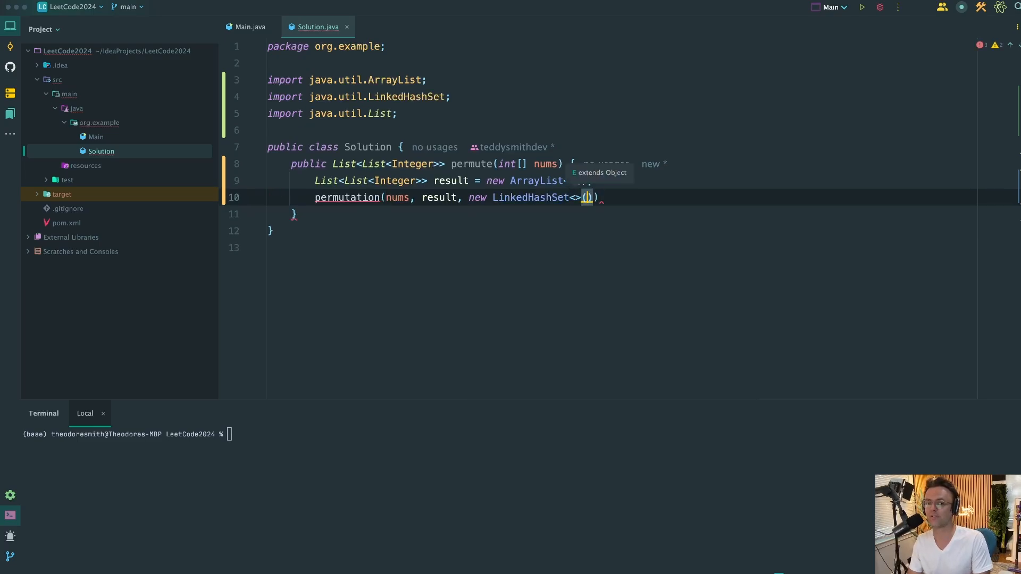
type(");")
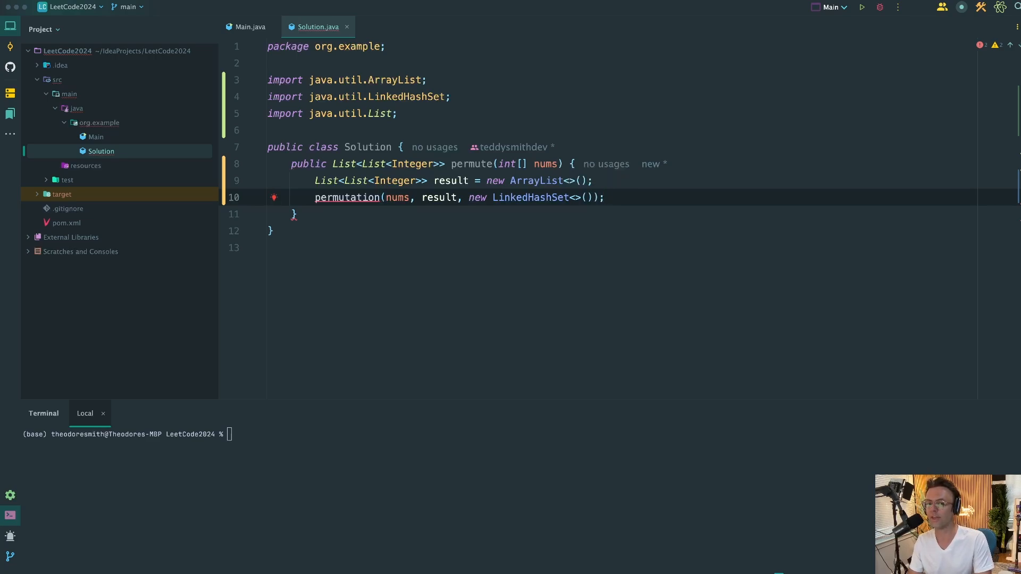
type("return result;")
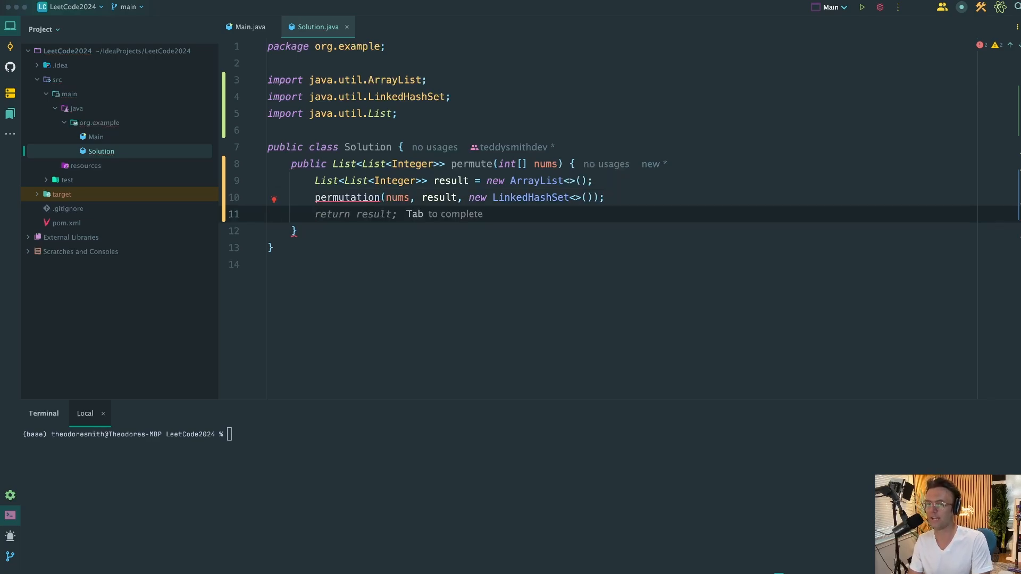
type("return result;")
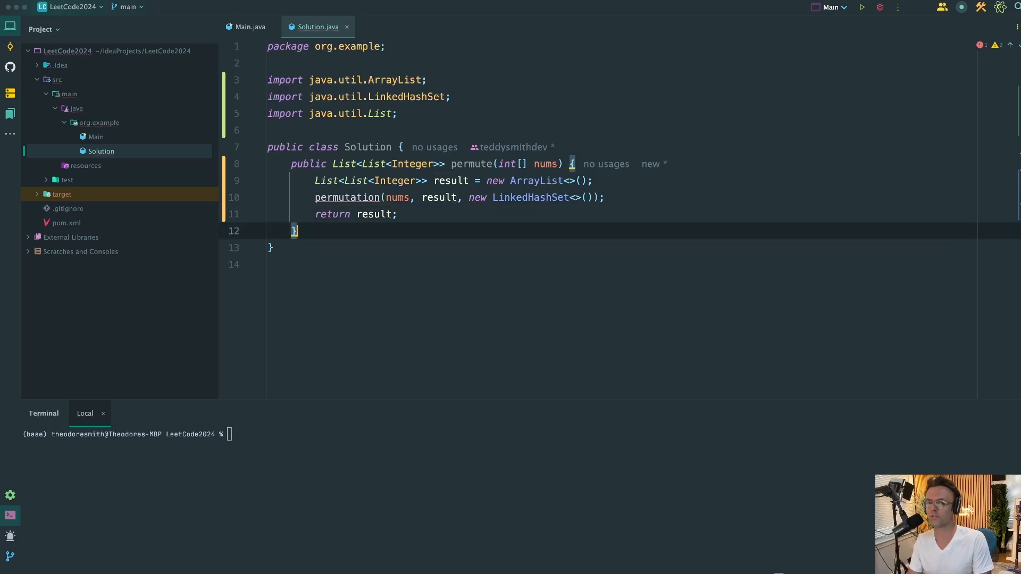
Write the permutation helper's base case adding new ArrayList<>(set) to result and returning.
key("Return")
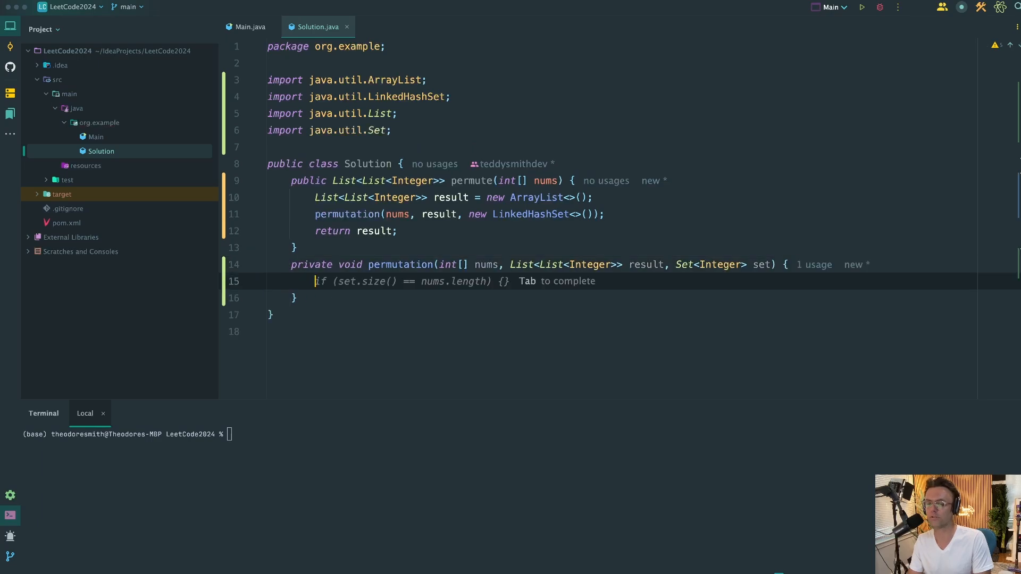
scroll("up", 3)
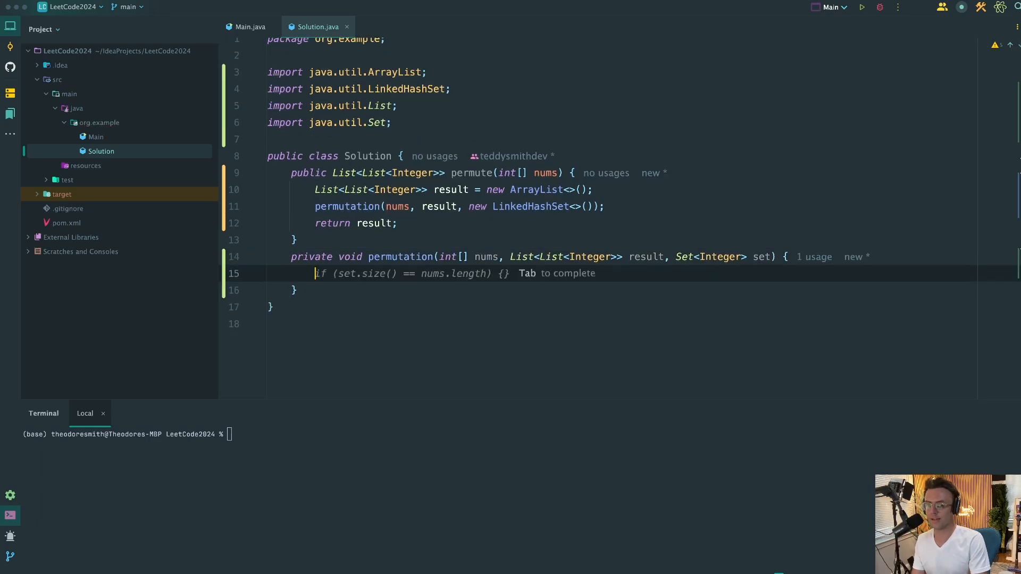
key("Tab")
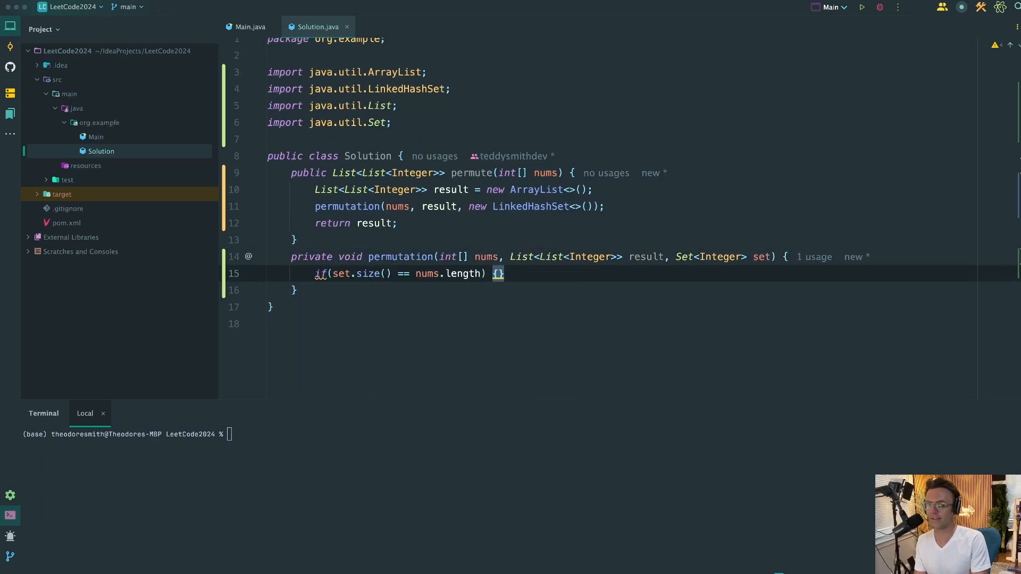
type("result.add(new ArrayList<>(set));")
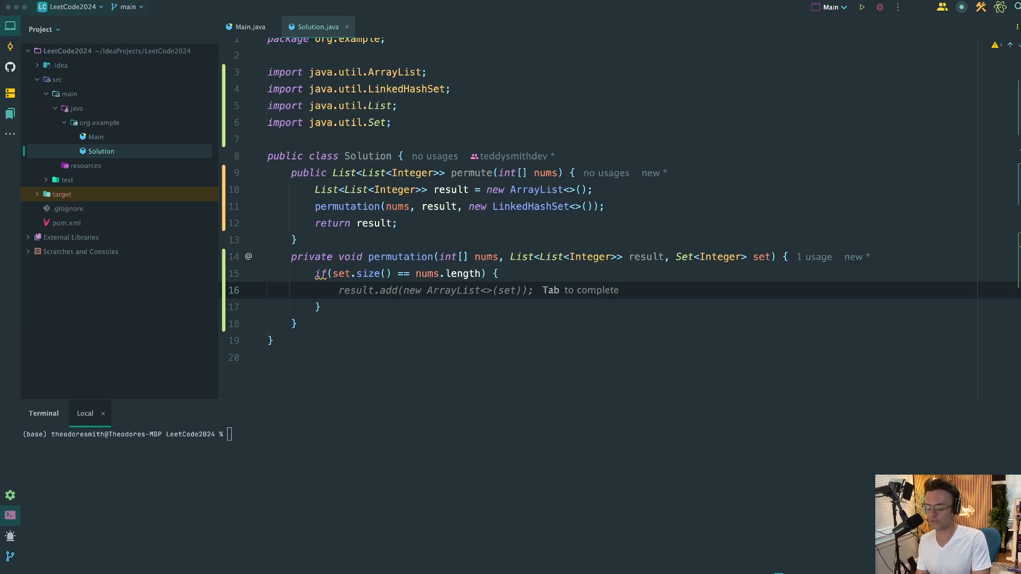
type("r")
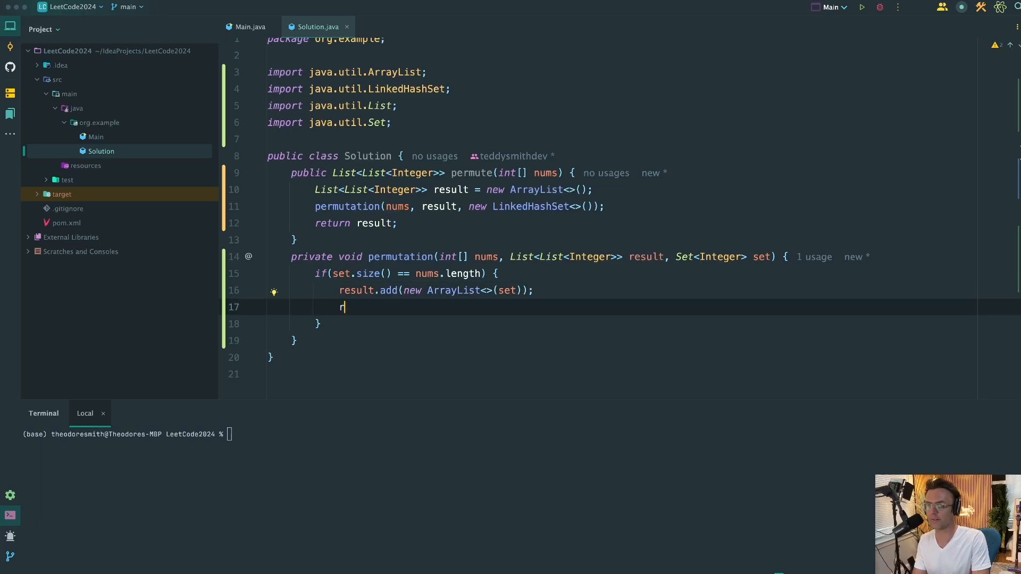
type("eturn;")
type("if(set.contains(nums[i])) {")
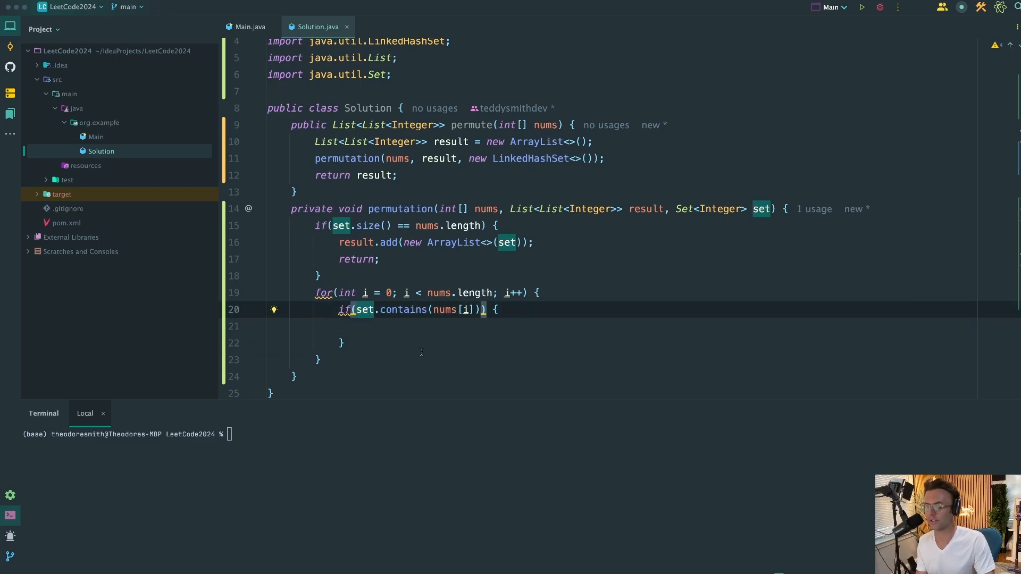
Negate the contains check, then add the number, recurse with permutation(nums, result, set), and set.remove it.
type("!")
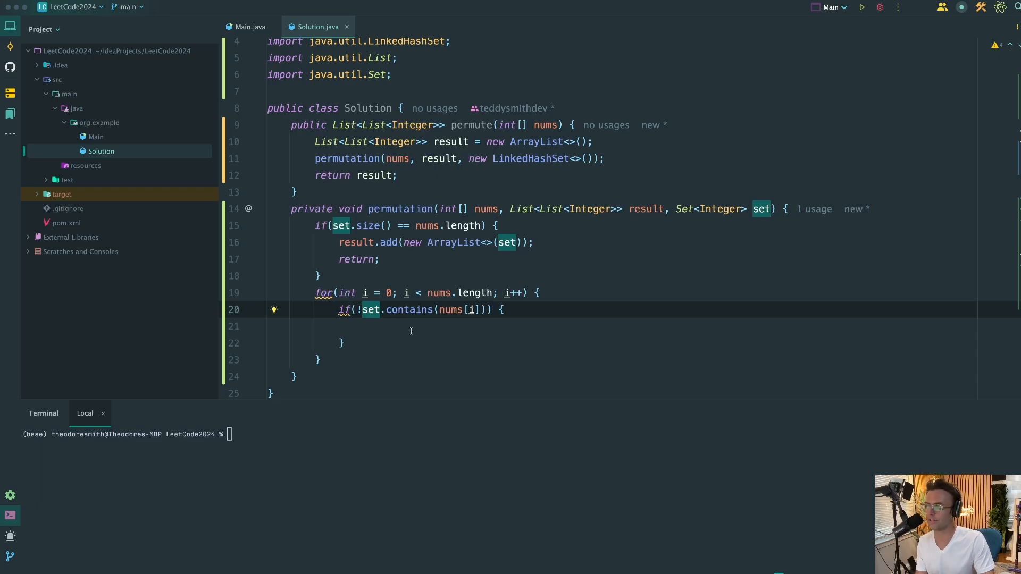
left_click(409, 326)
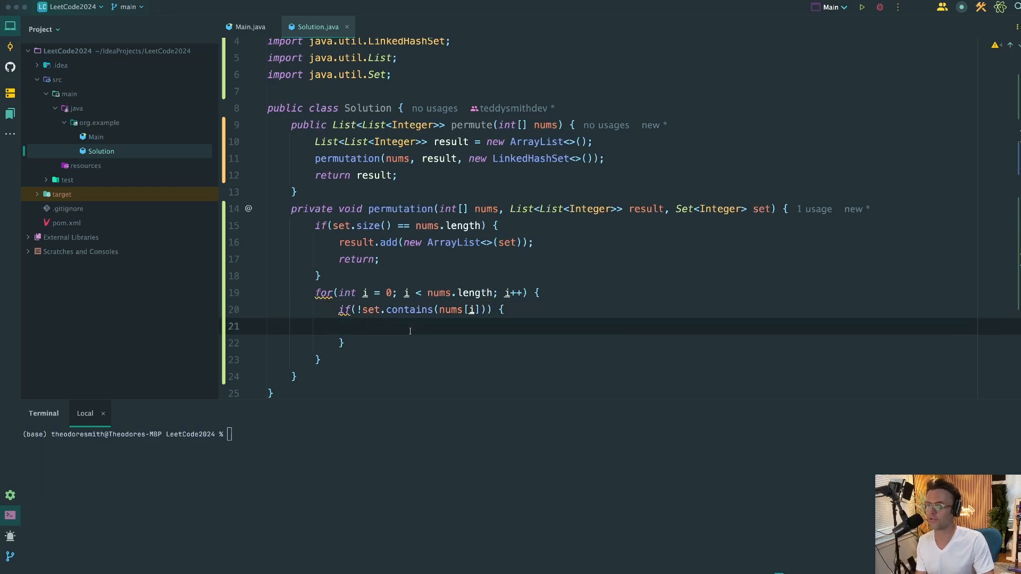
mouse_move(443, 328)
type("set.add(nums[i]);")
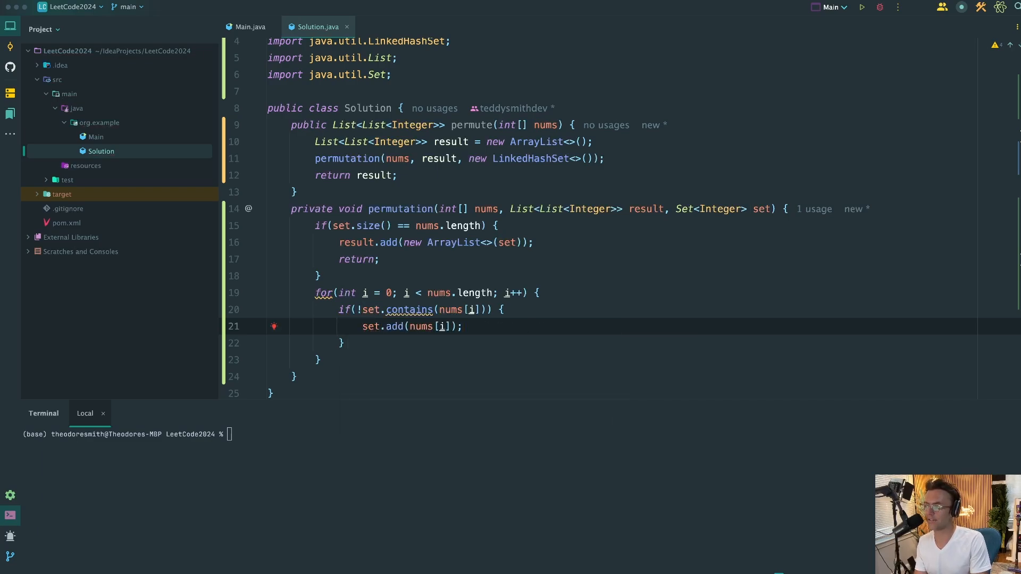
type("permutation(nums, result, set);")
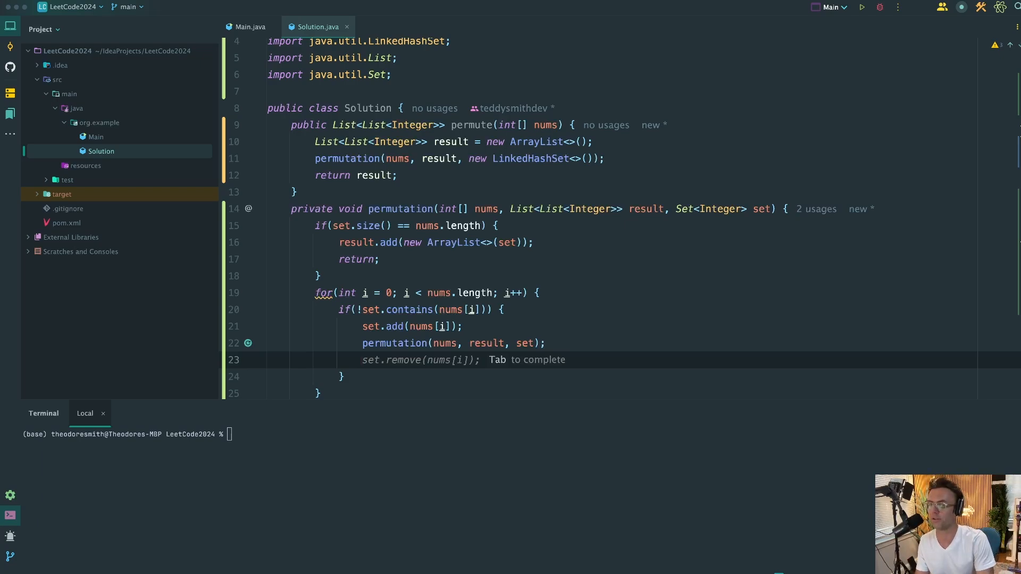
key("Tab")
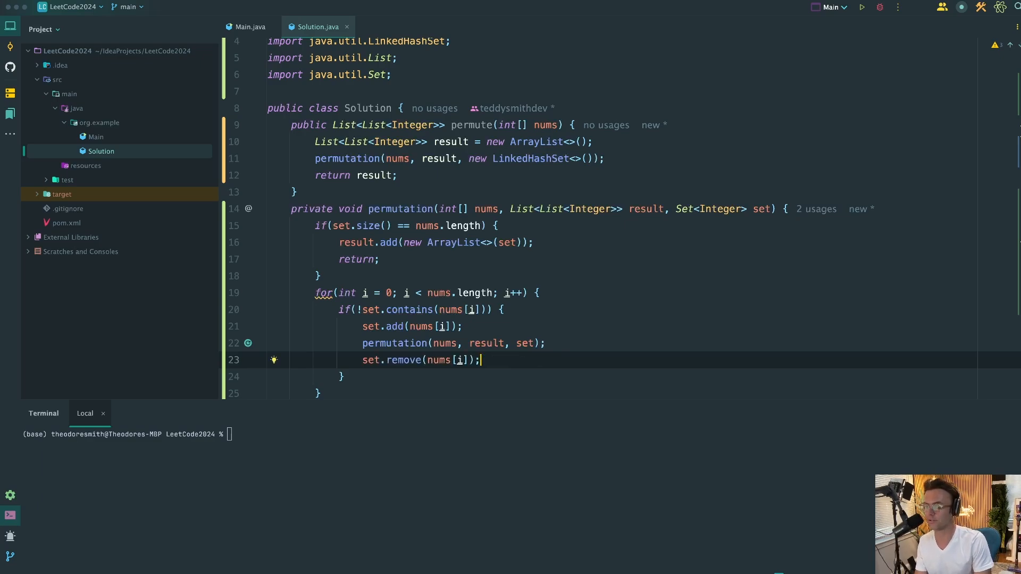
mouse_move(582, 338)
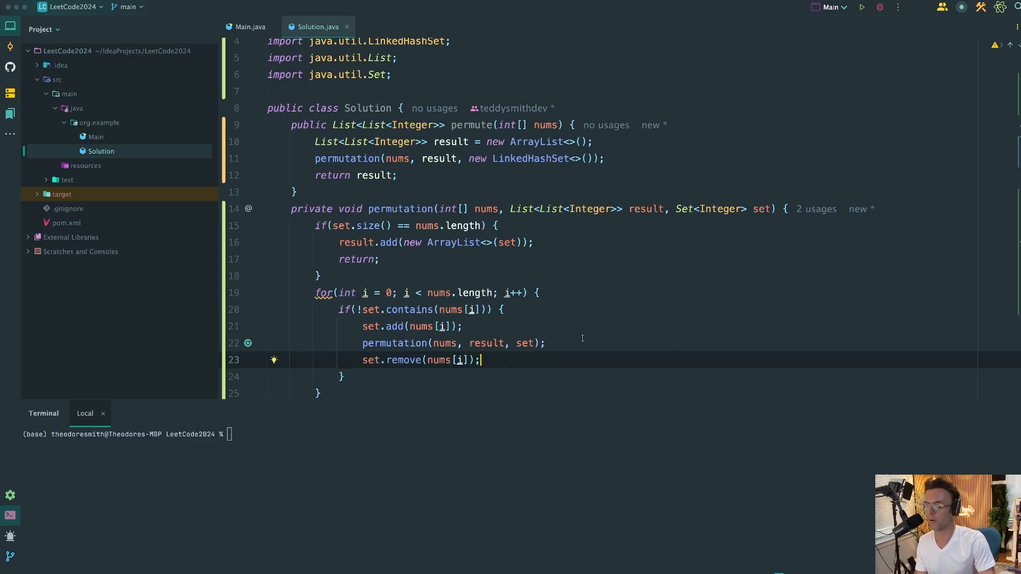
scroll("down", 3)
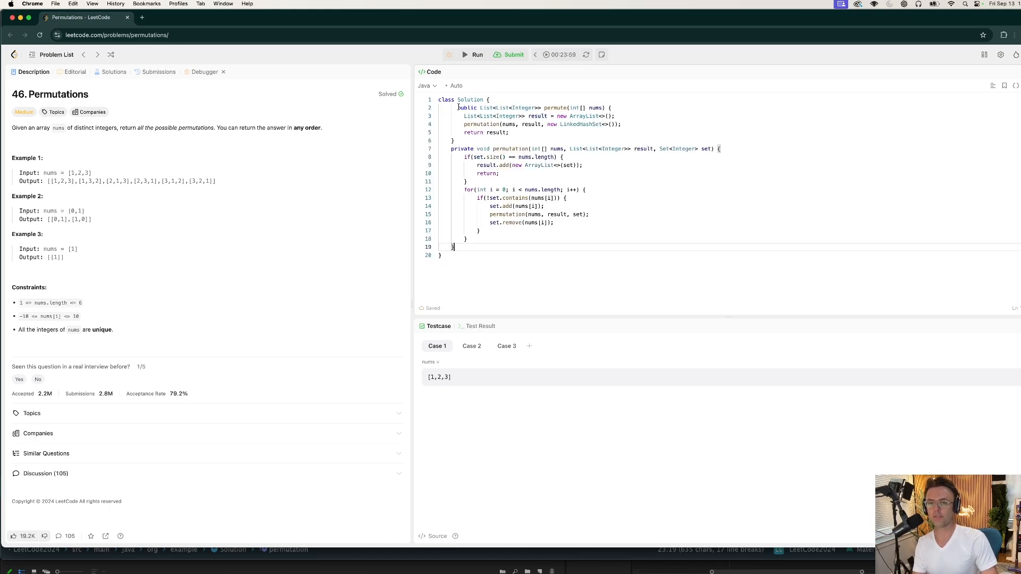
Run the pasted Permutations solution against the LeetCode test cases, getting Accepted.
left_click(475, 54)
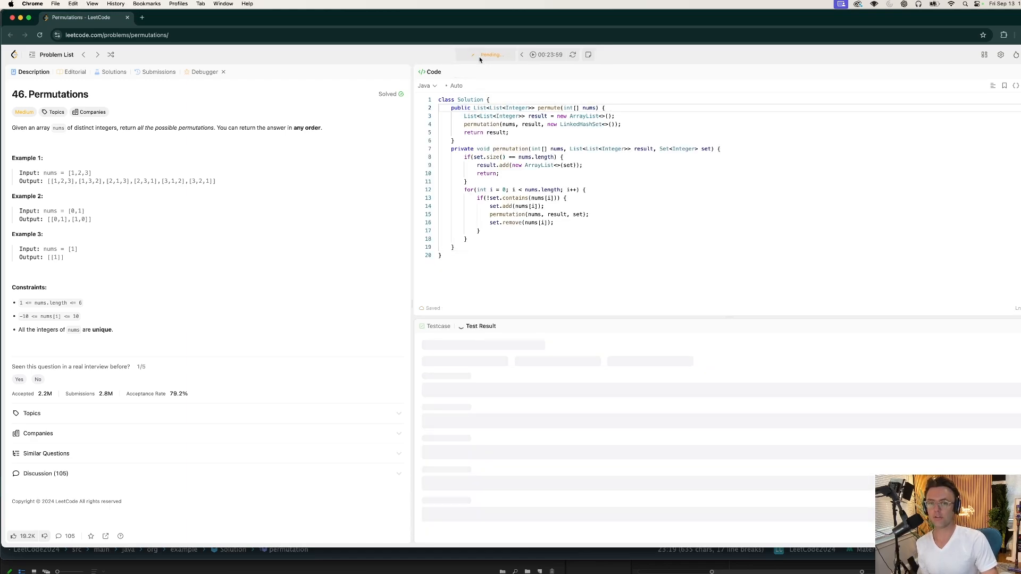
left_click(478, 54)
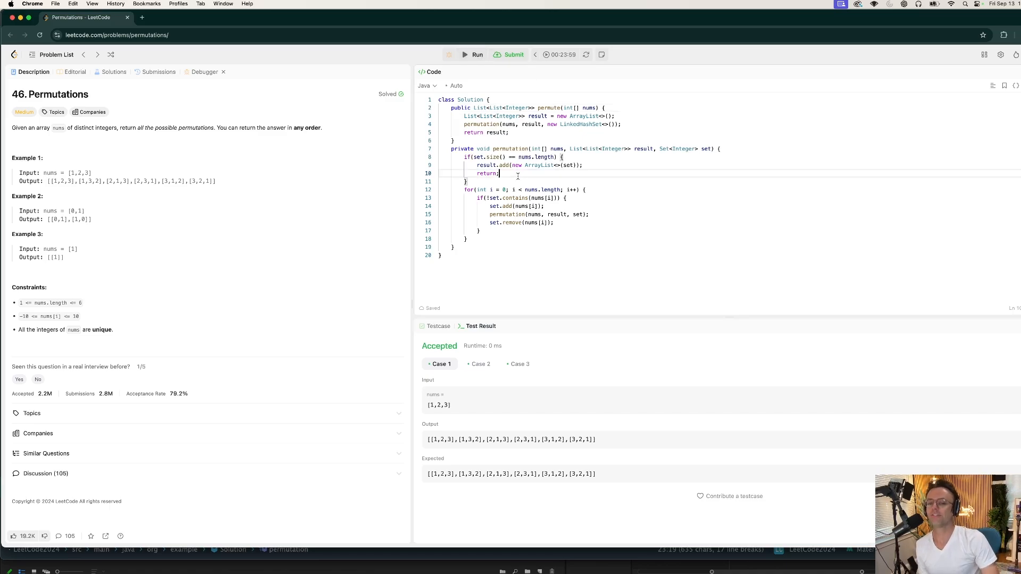
Submit the solution and view the O(N!) time and O(N) space complexity analyses.
left_click(516, 54)
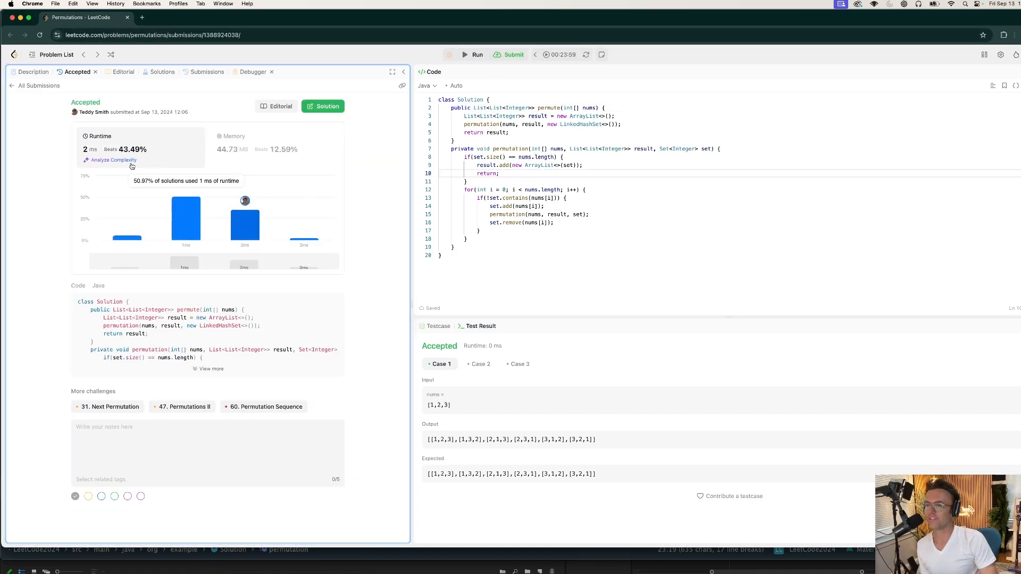
mouse_move(117, 163)
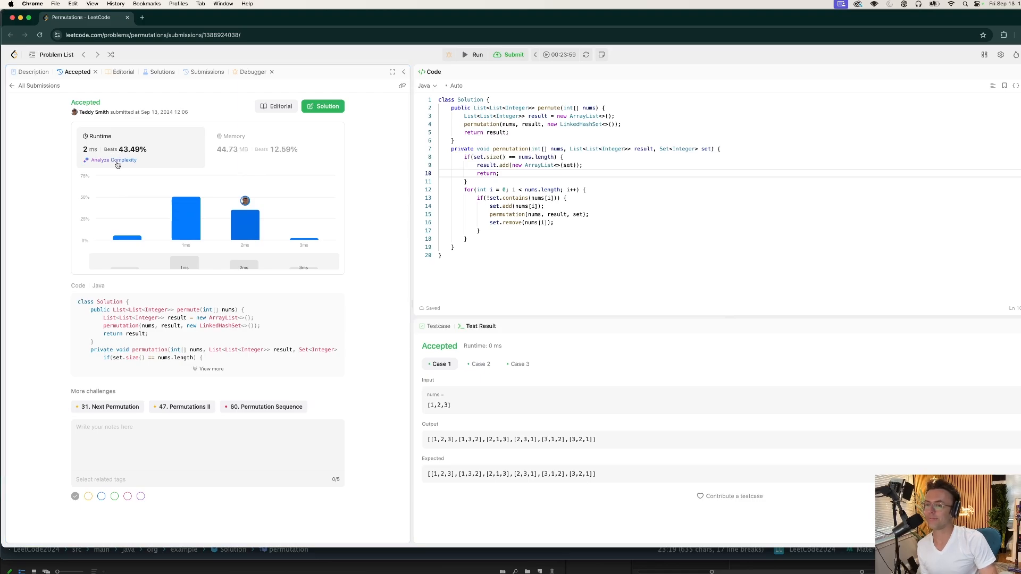
left_click(113, 160)
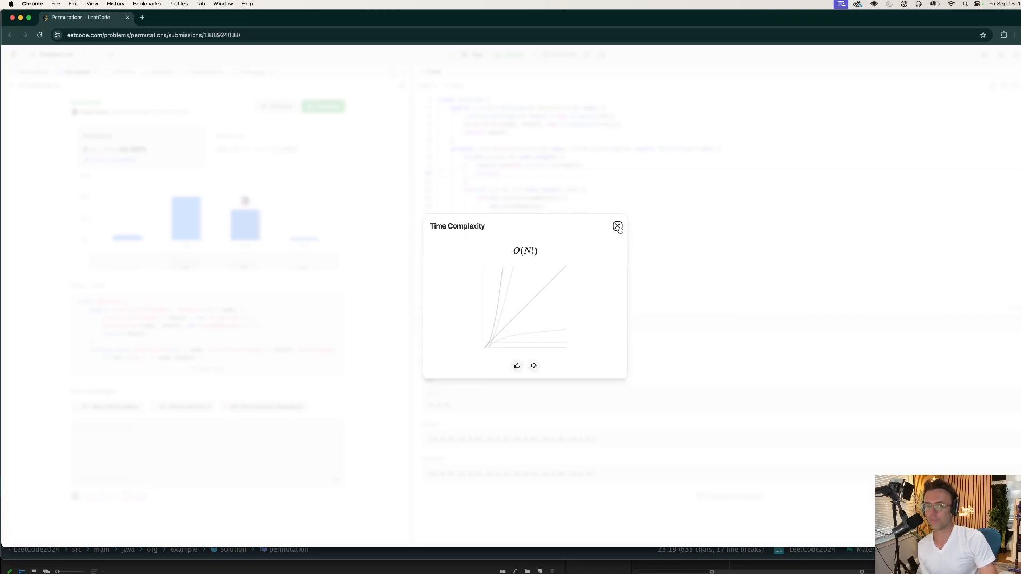
left_click(617, 226)
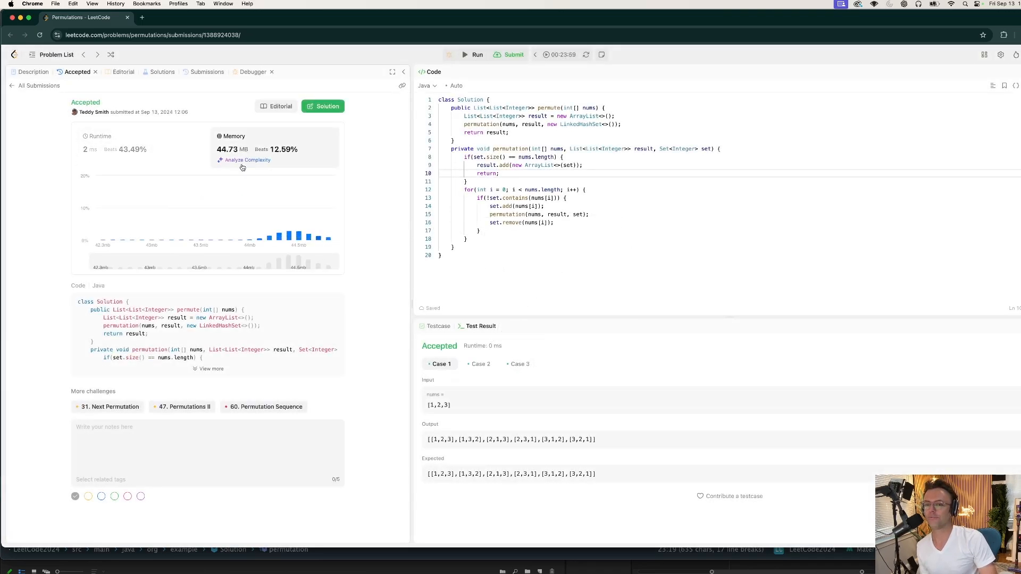
left_click(248, 160)
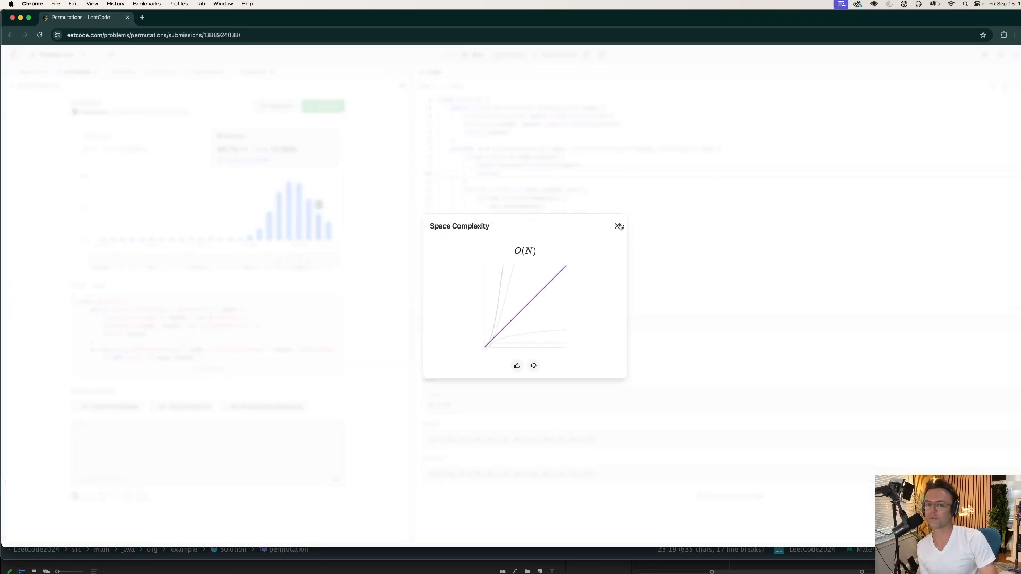
left_click(618, 226)
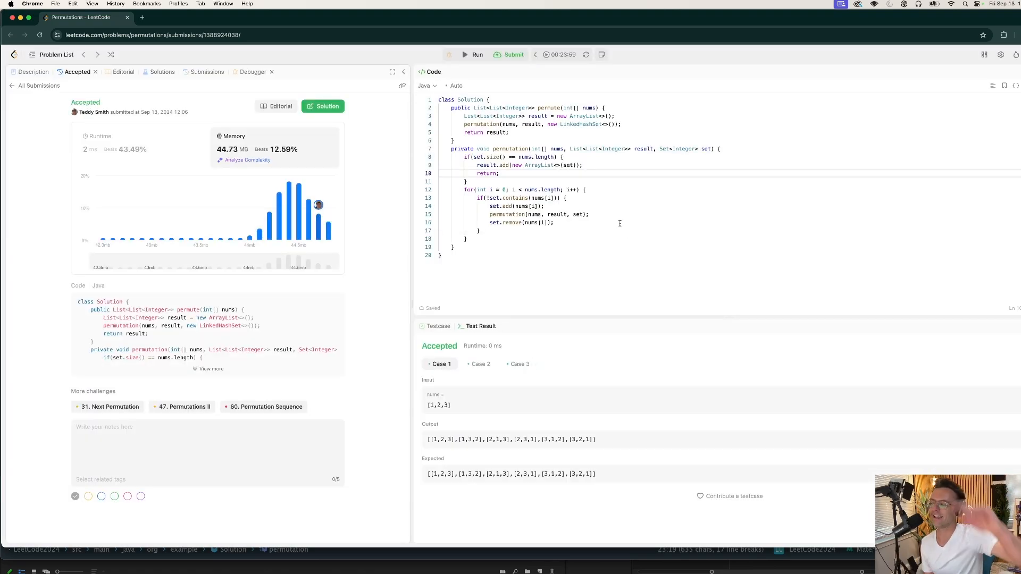